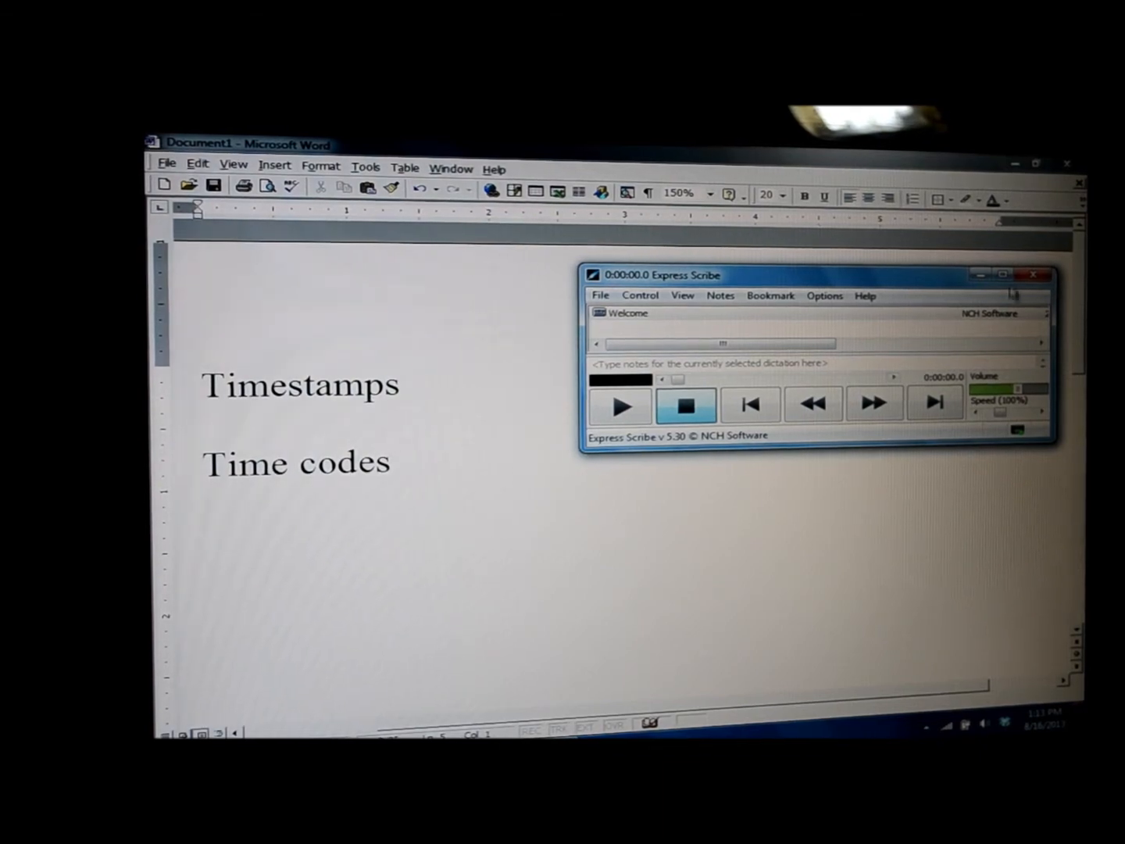
mouse_move(1002, 274)
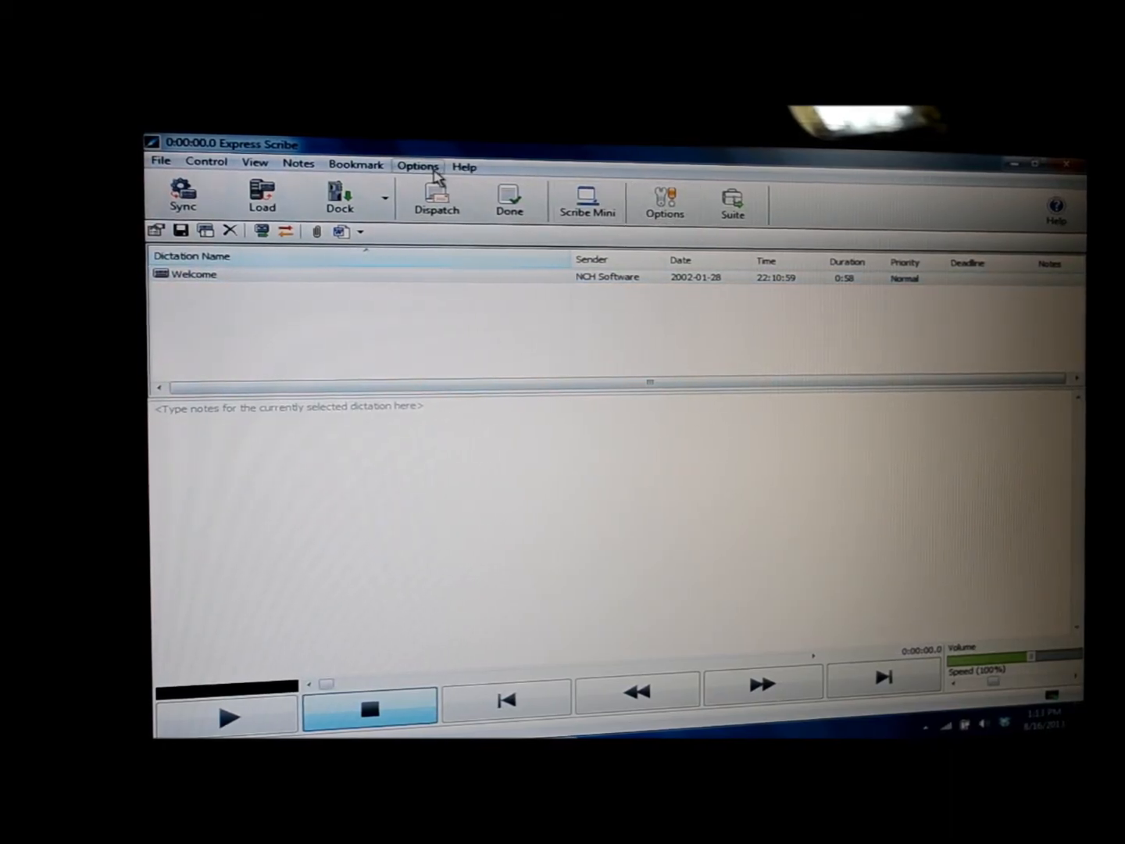
mouse_move(426, 171)
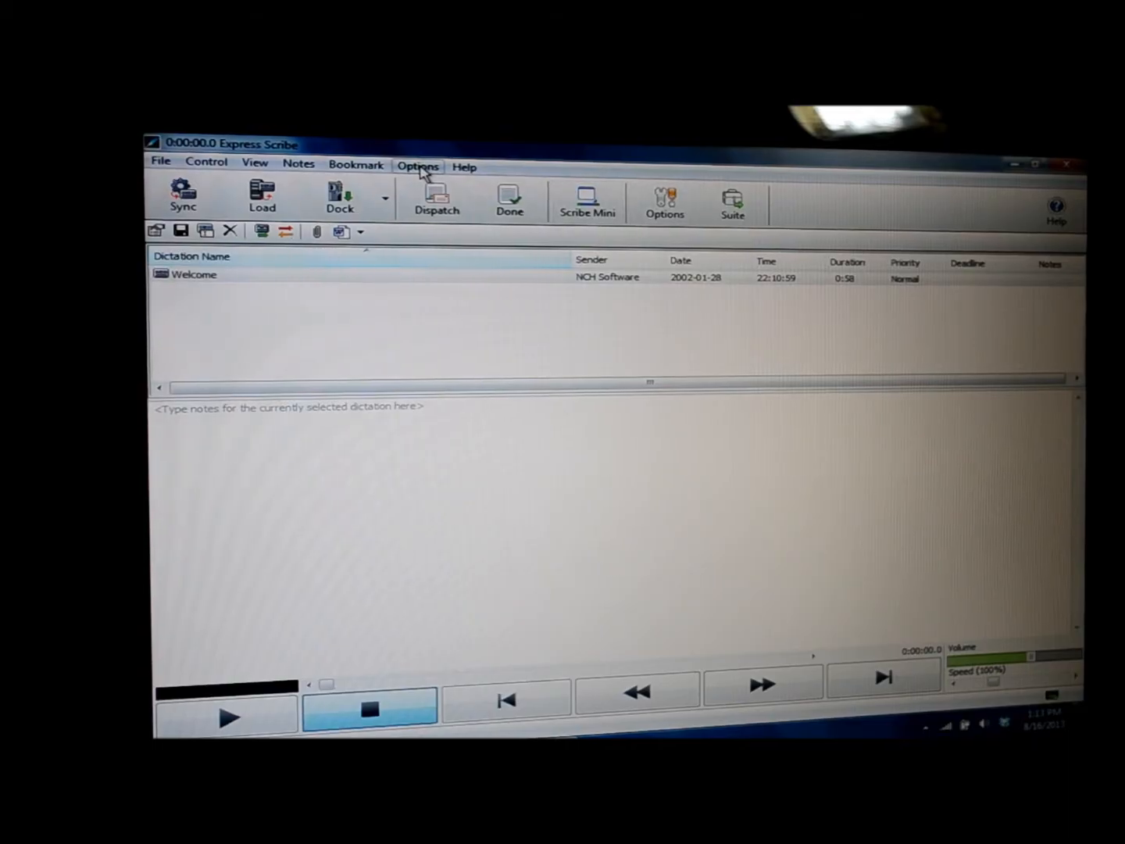
Step: Show the Hot-Keys tab of Express Scribe's Options dialog with system-wide key assignments
click(418, 166)
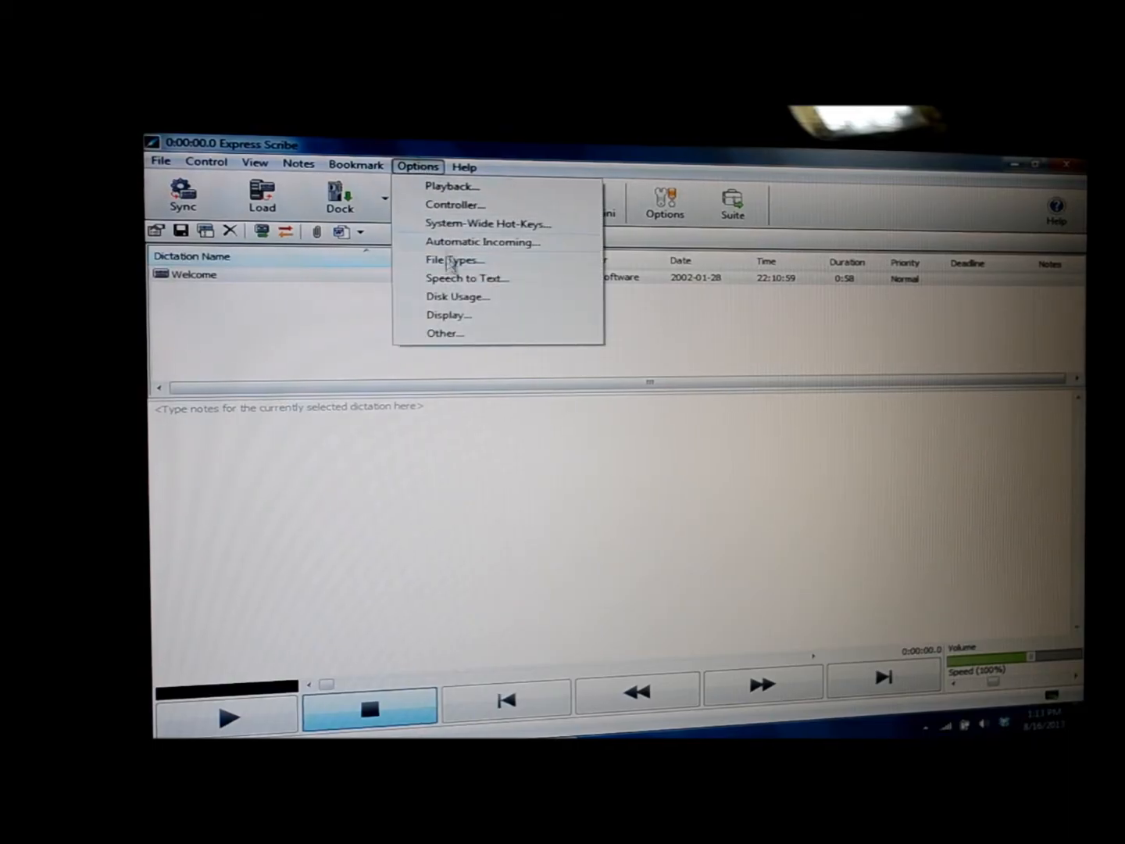
click(444, 333)
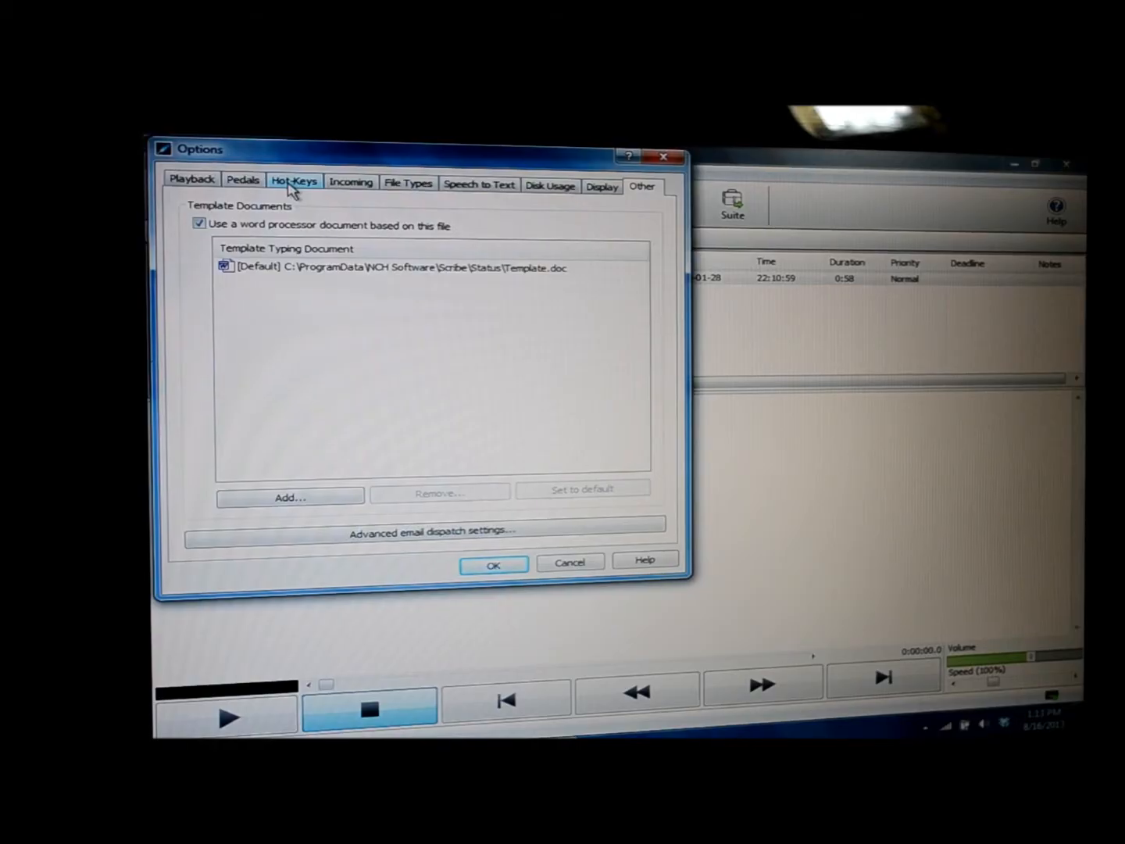
click(295, 180)
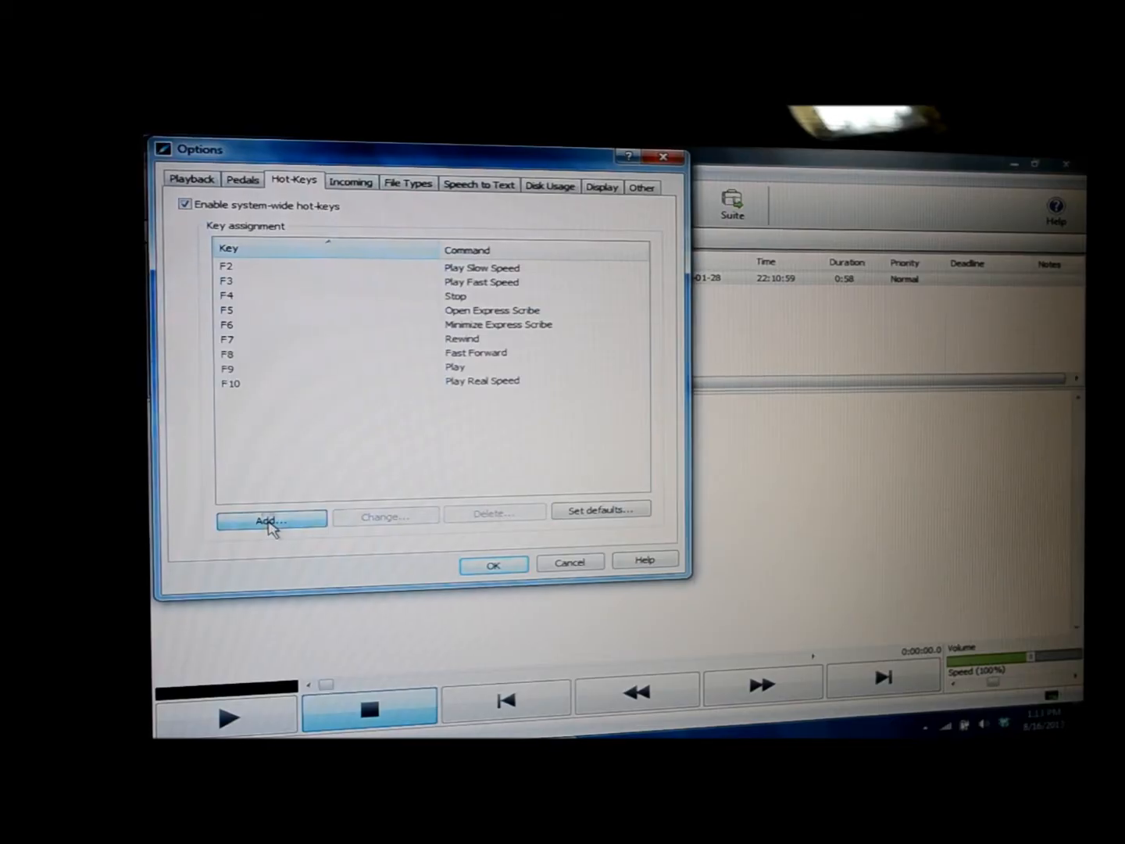
Step: Add a new hot-key entry with Copy Time as its command
click(271, 520)
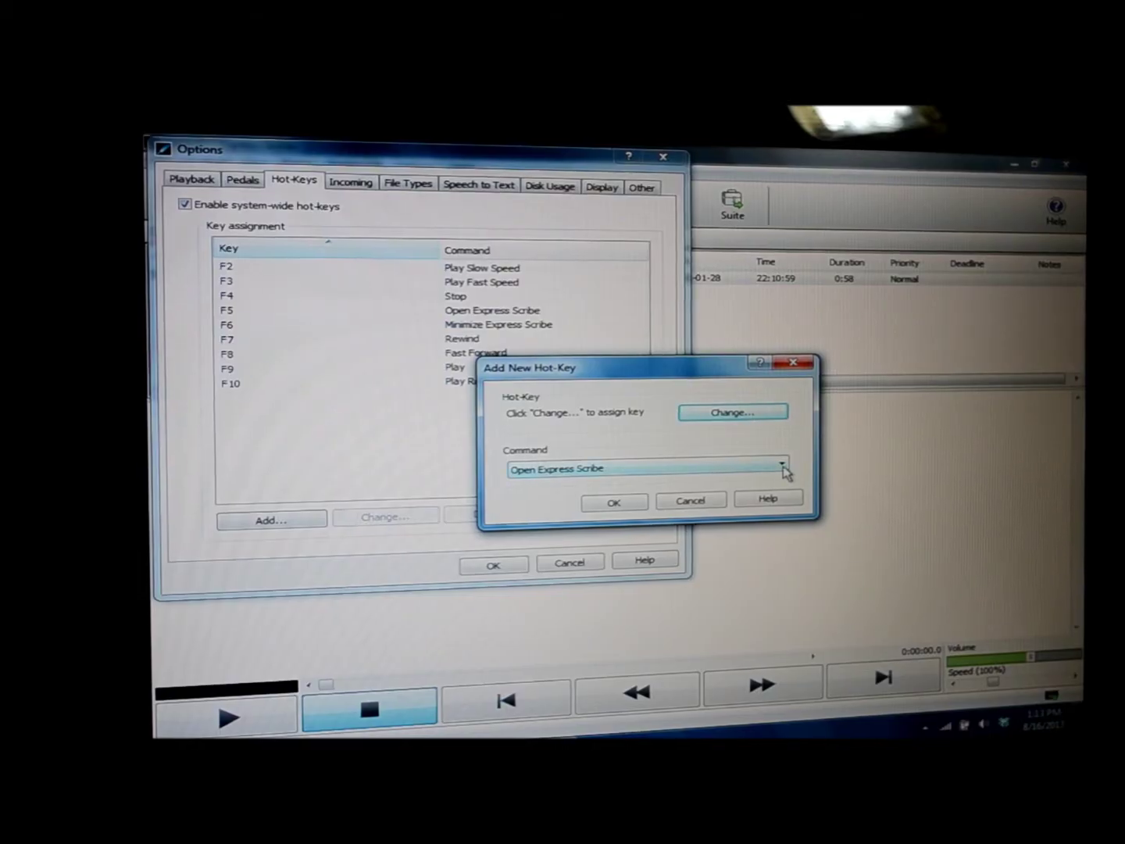
click(784, 468)
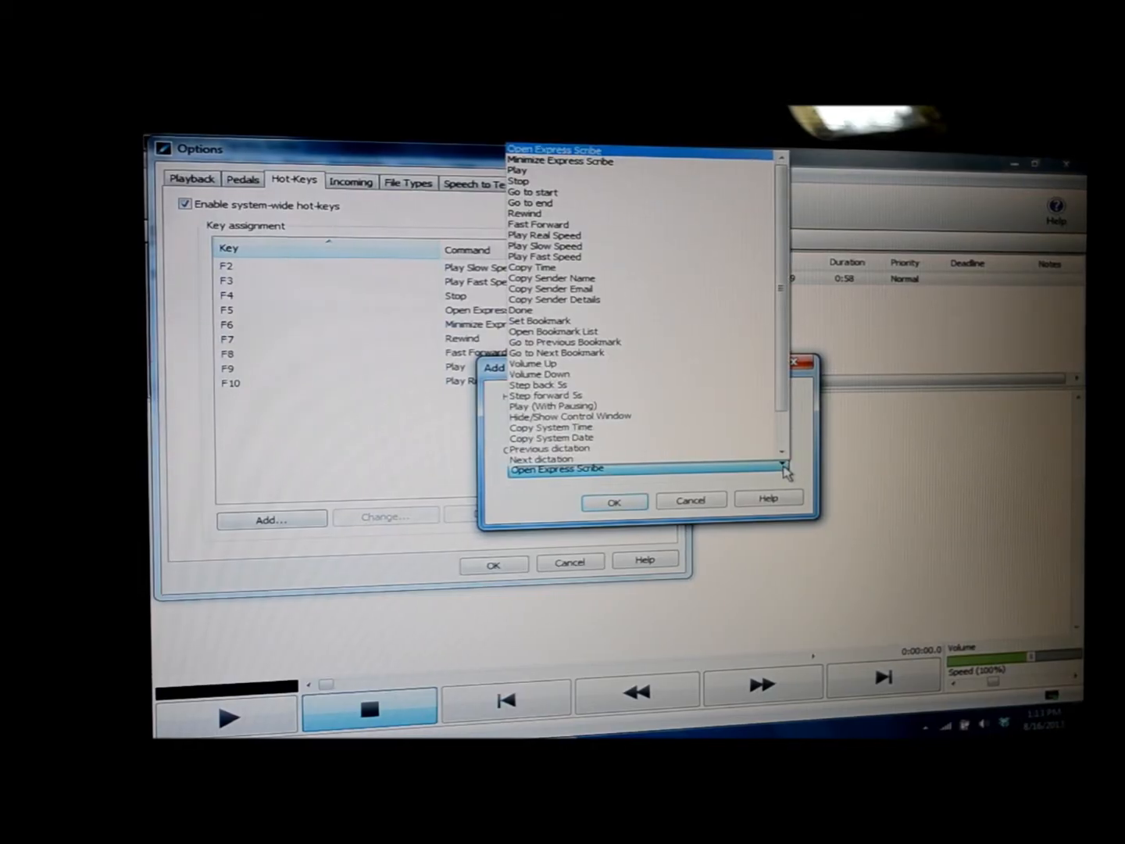
mouse_move(617, 258)
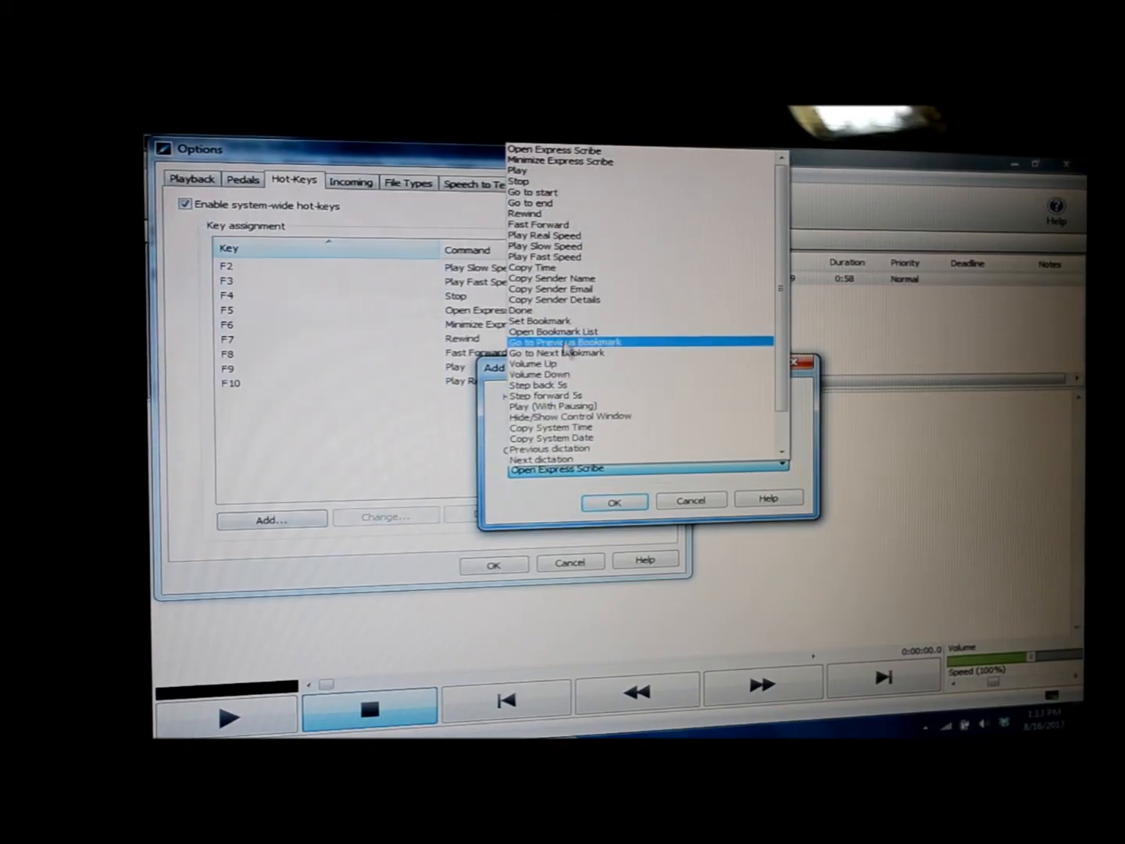
mouse_move(586, 304)
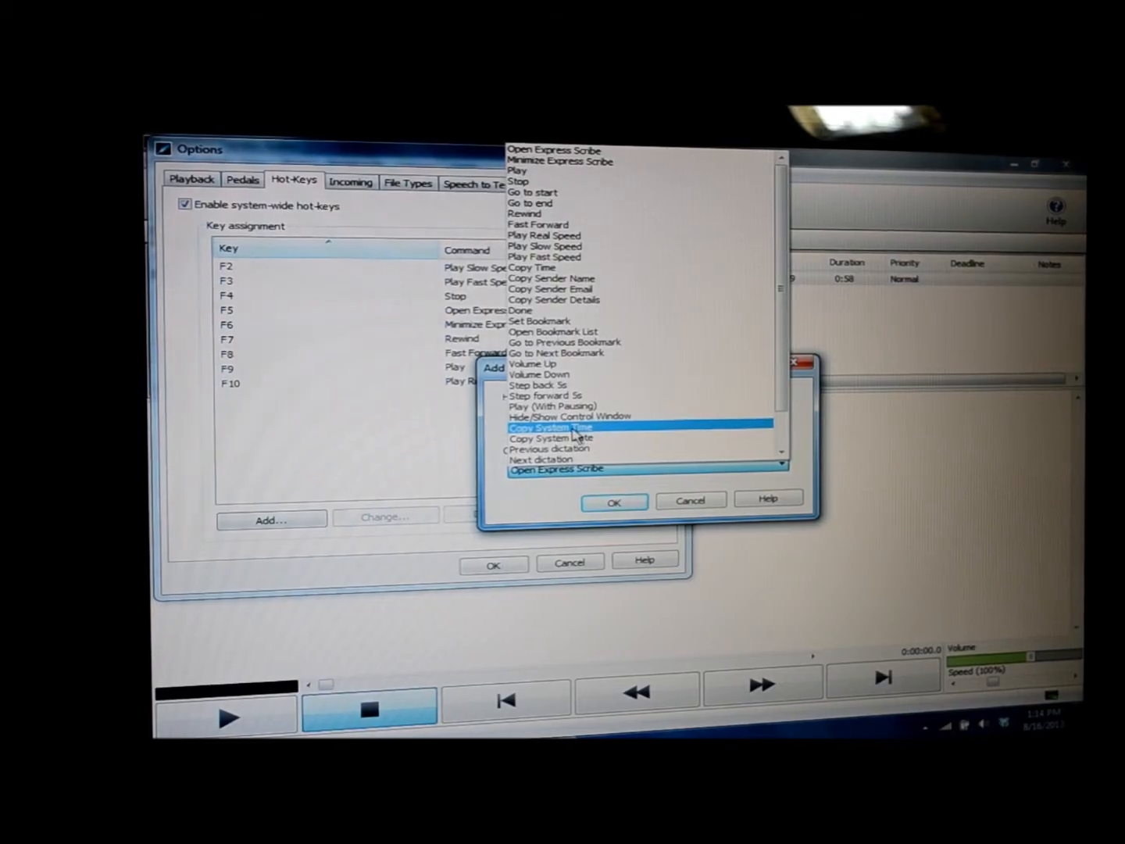
click(547, 459)
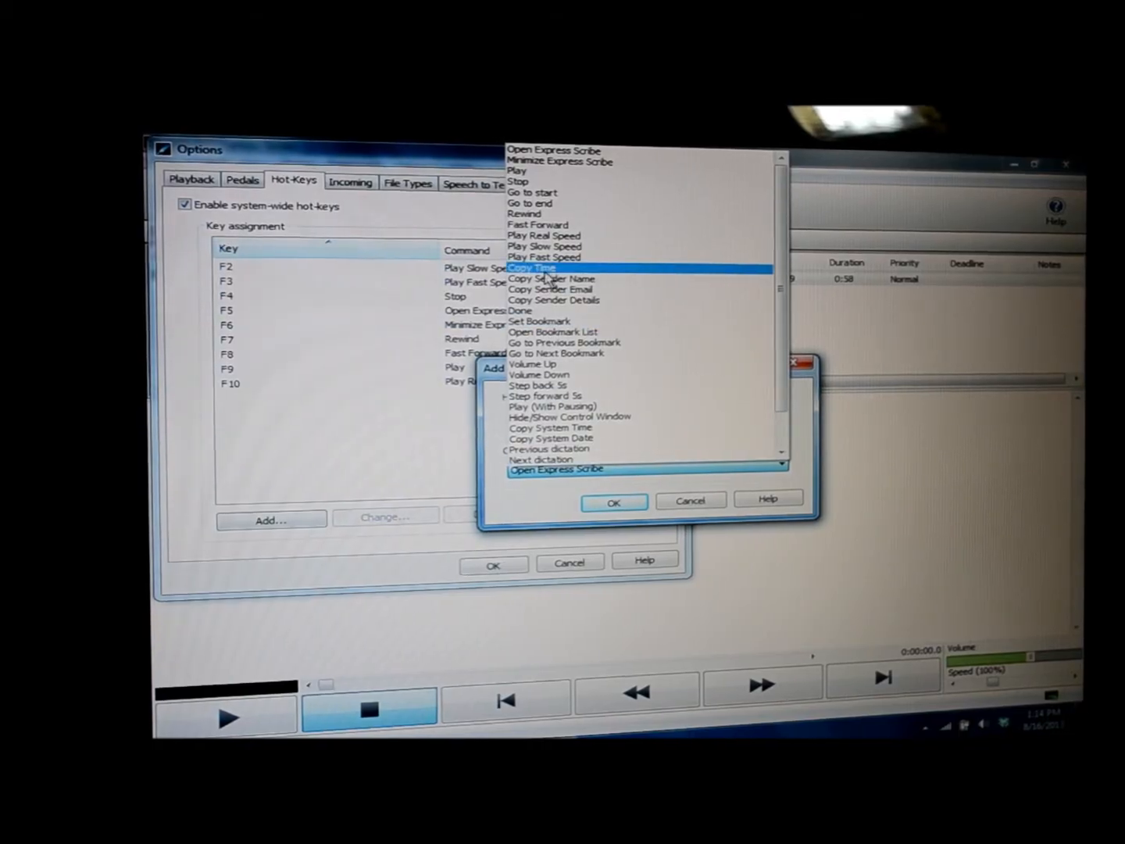
click(531, 268)
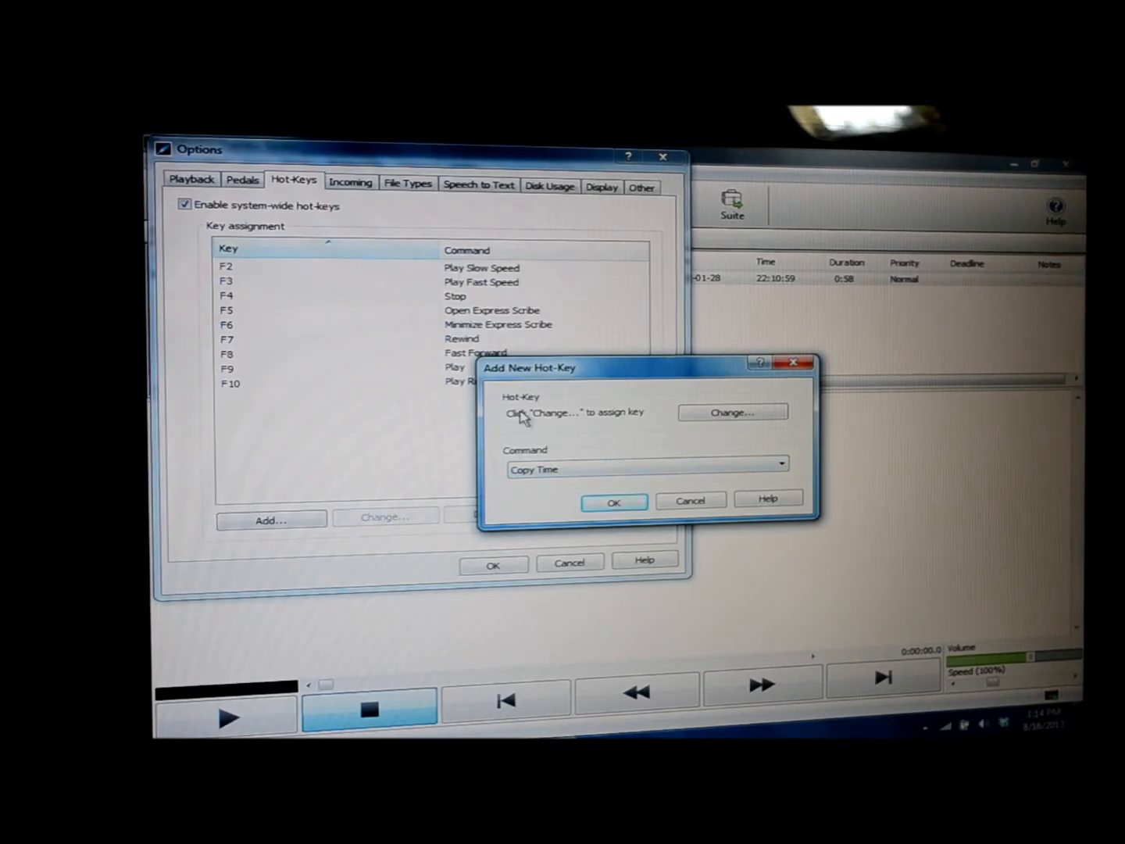
mouse_move(676, 426)
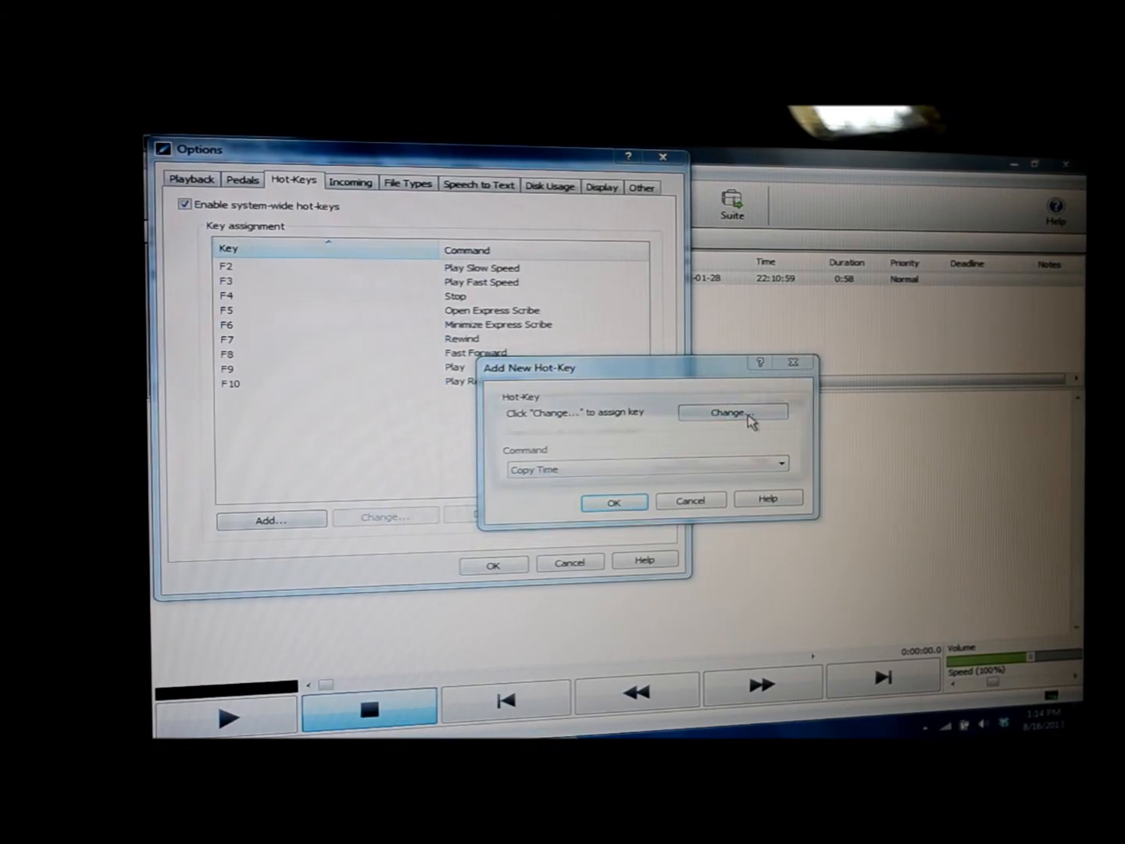
Step: Assign the F1 key to the Copy Time hot-key and confirm it
click(731, 412)
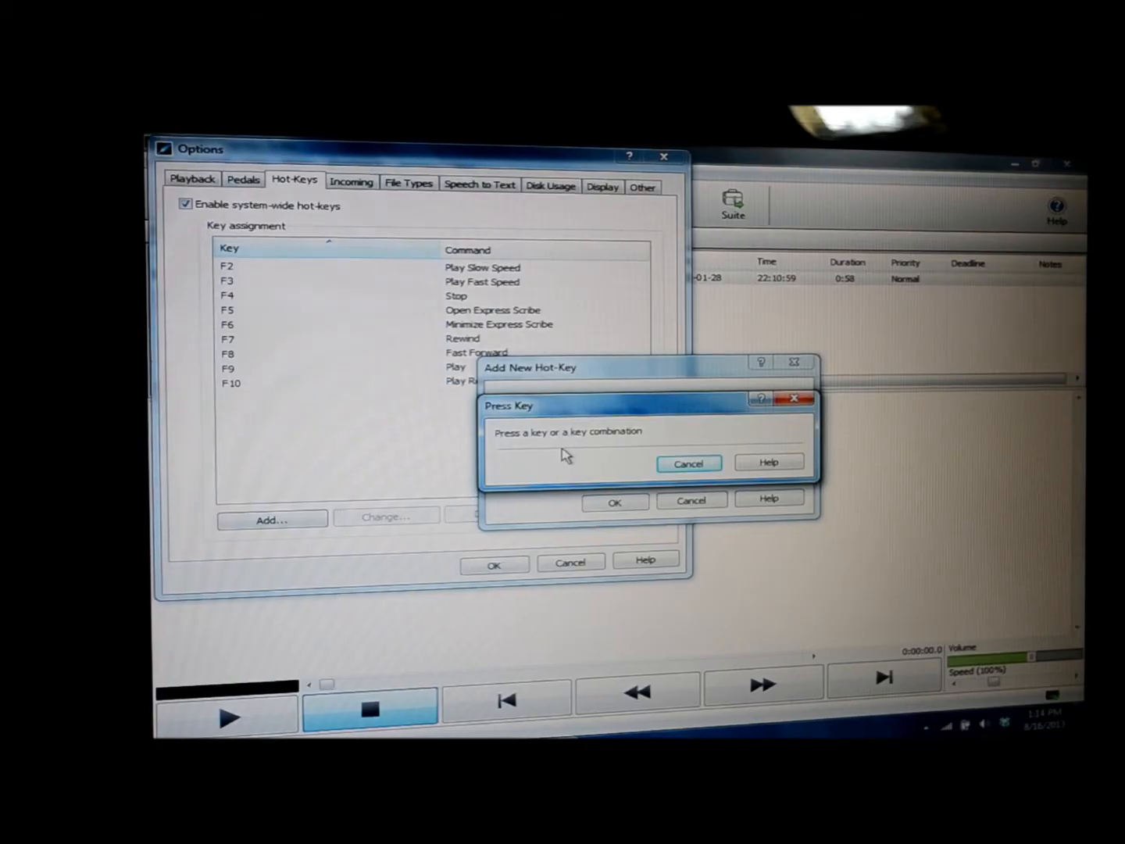
key(f1)
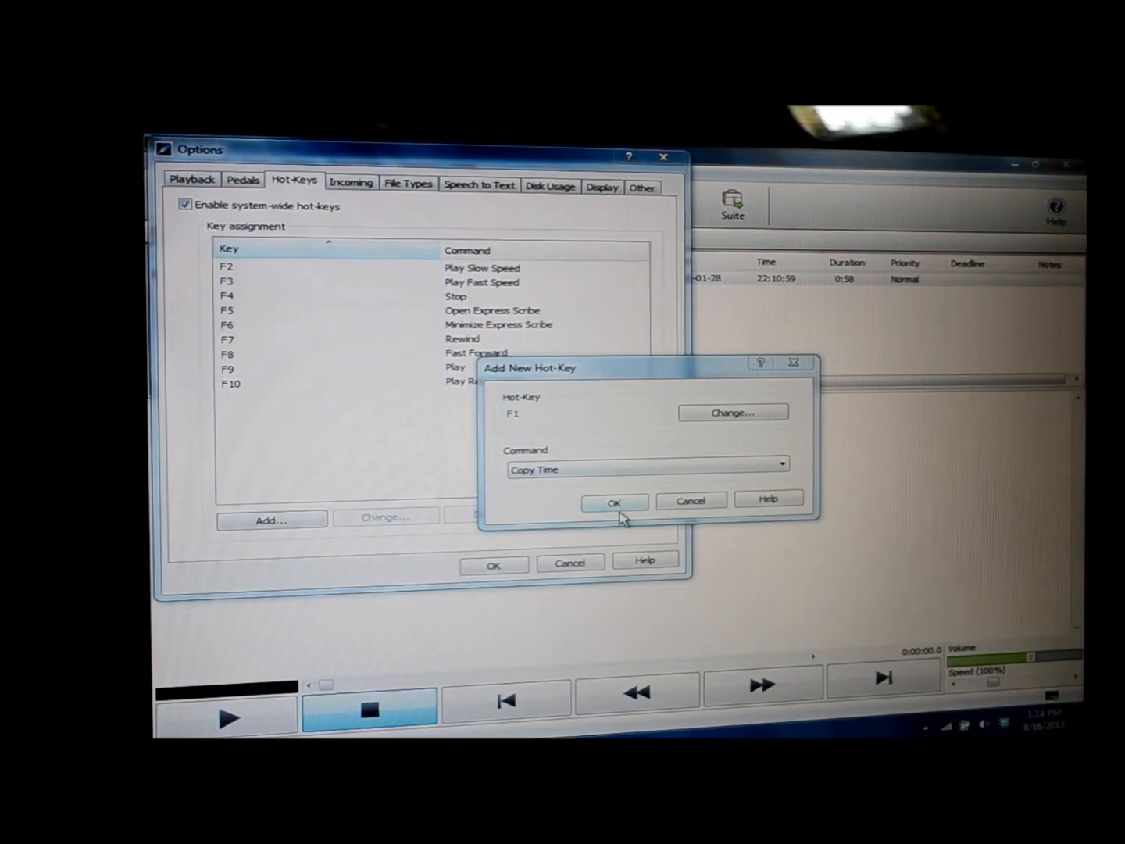
click(614, 502)
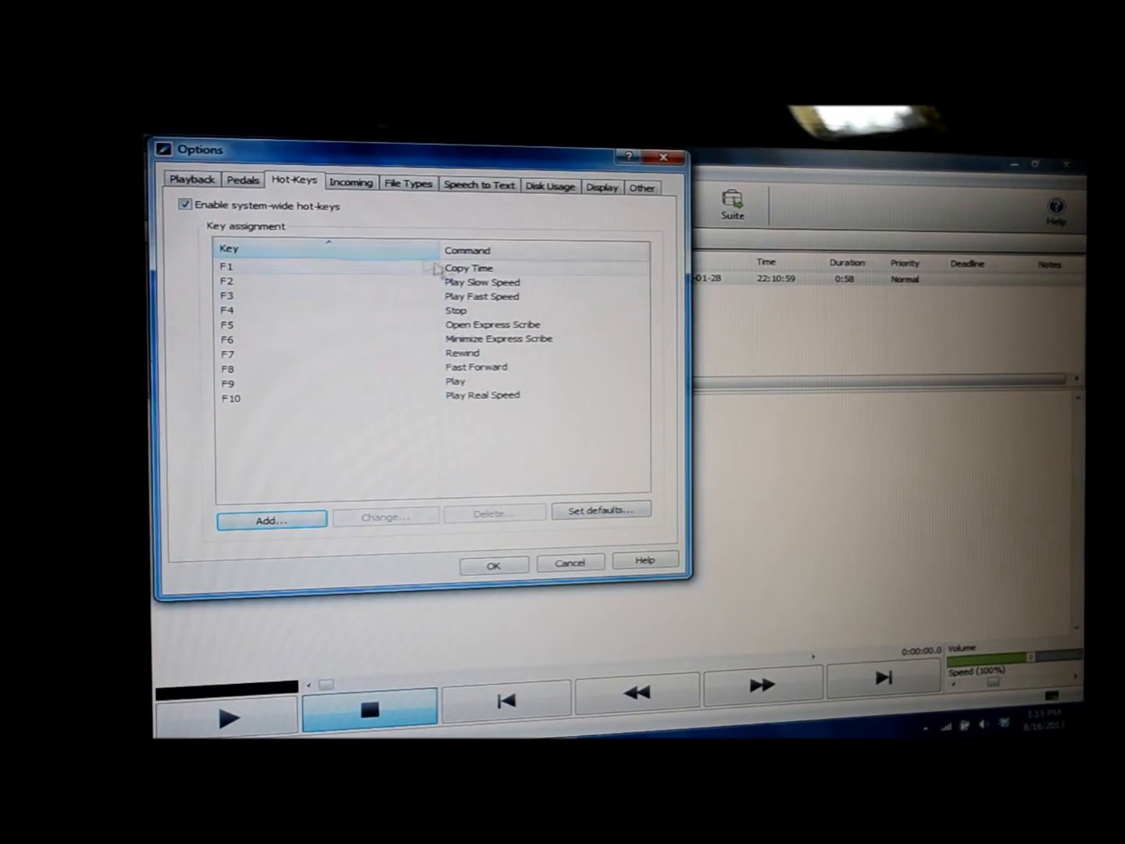
mouse_move(469, 274)
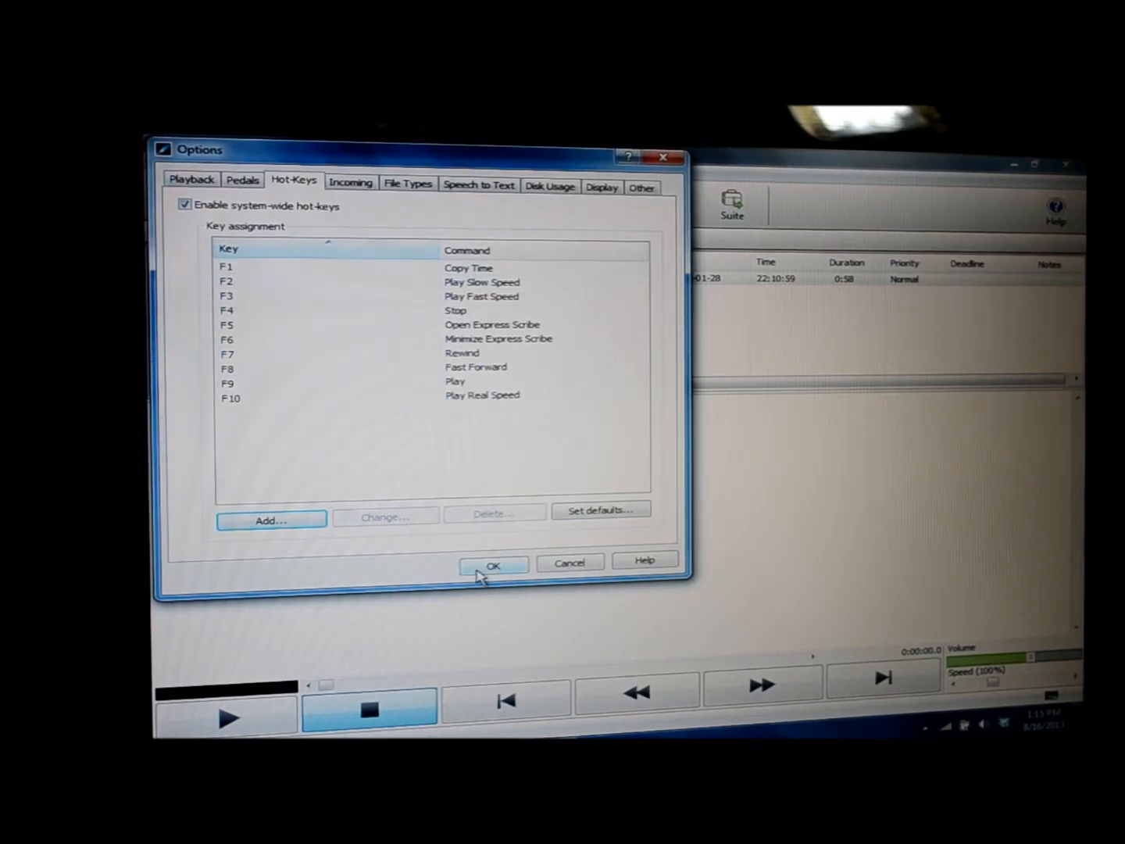
Step: Save the hot-key settings and close the Options dialog
click(493, 565)
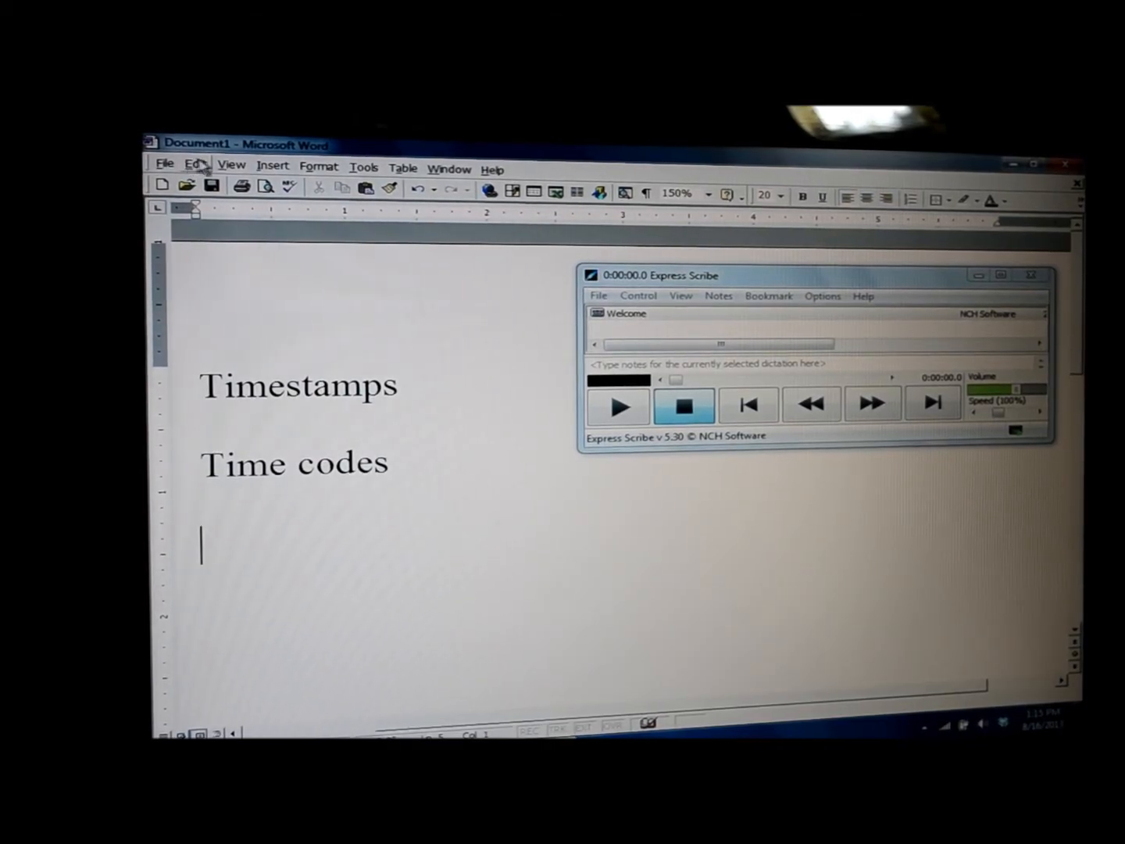
click(194, 165)
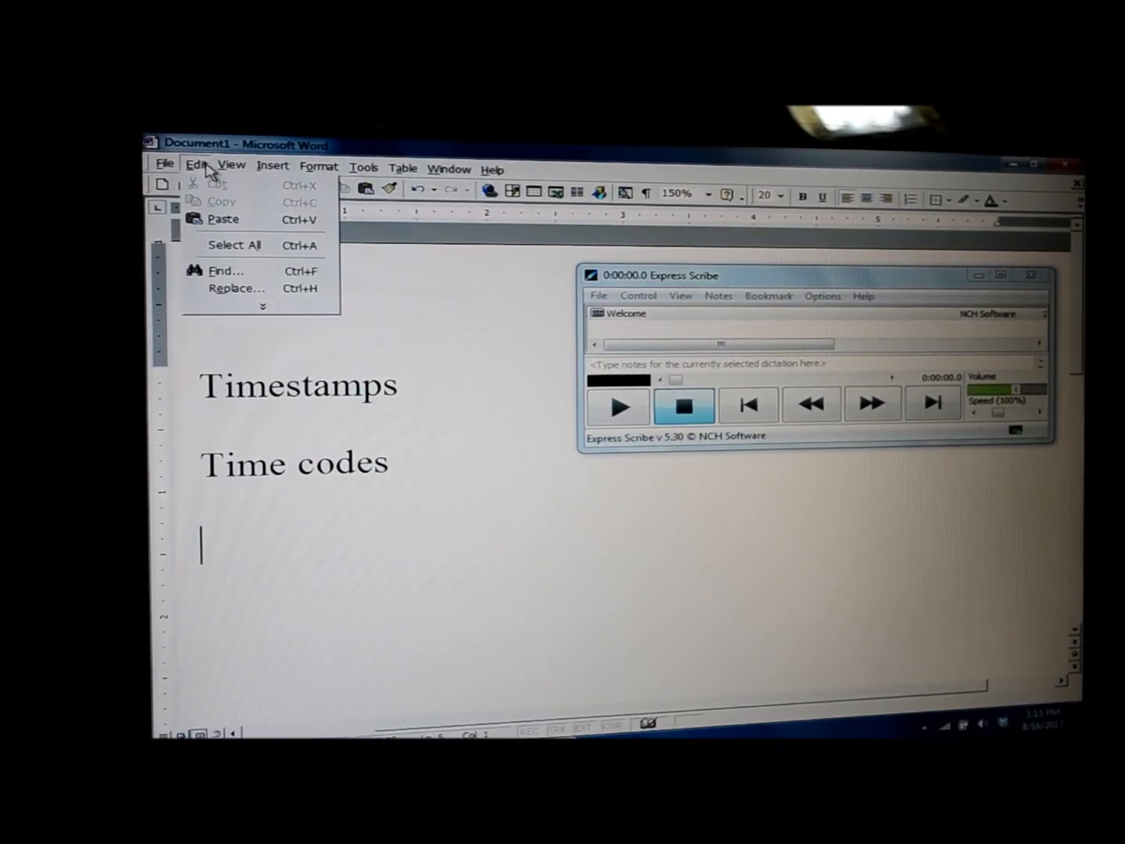
mouse_move(242, 219)
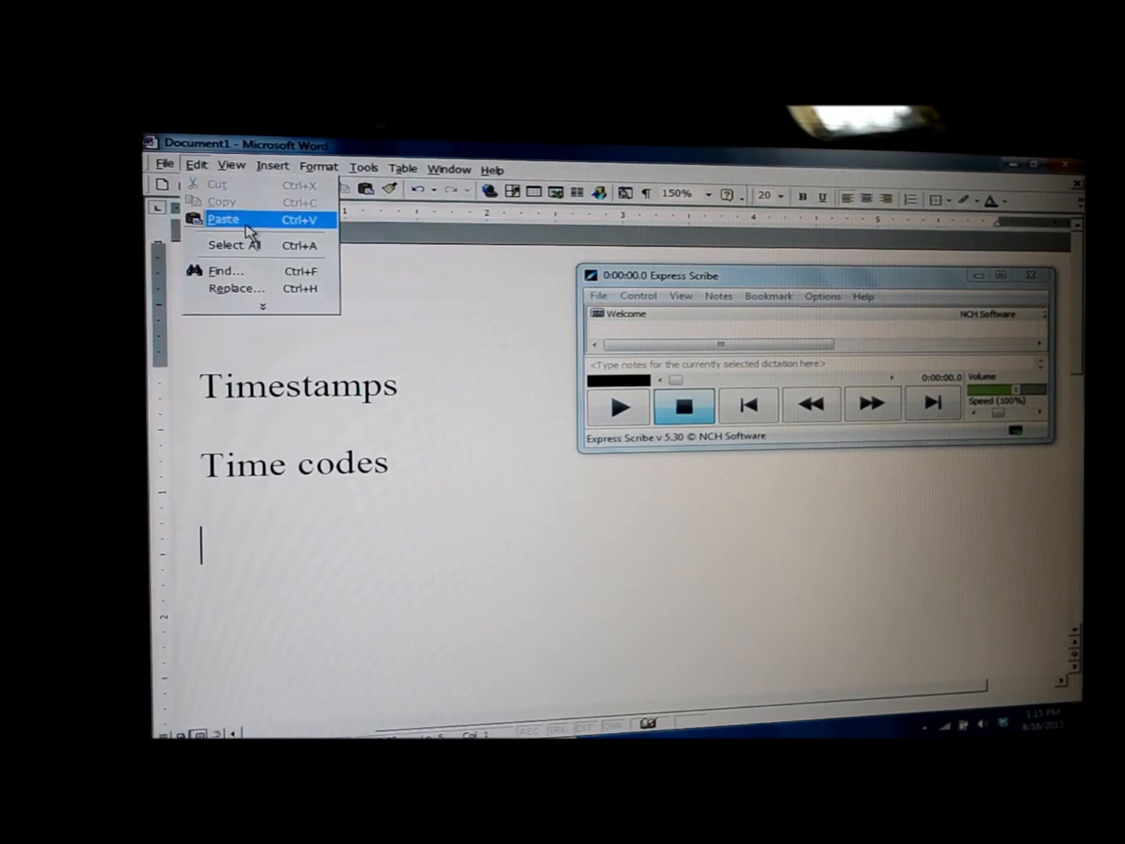
mouse_move(323, 549)
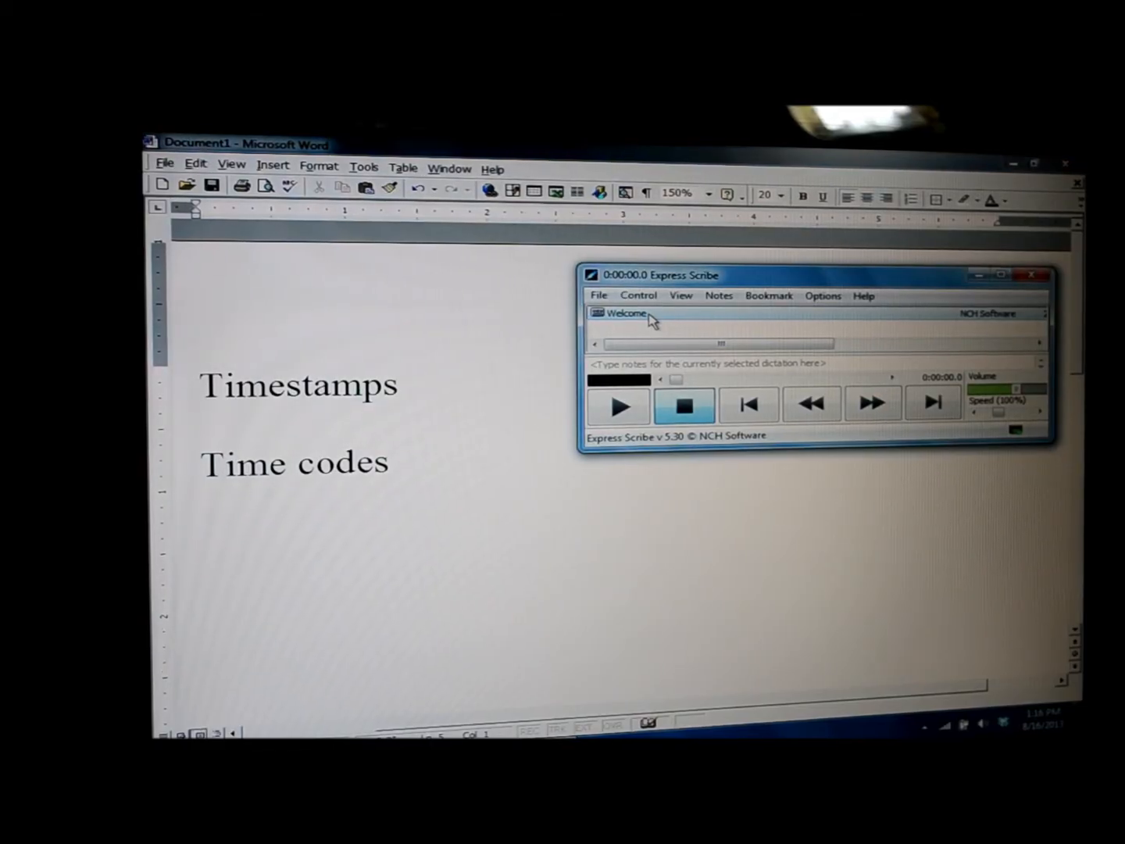
Step: Select the Welcome dictation and enter timestamp 0:00:03.5 under Time codes
click(618, 405)
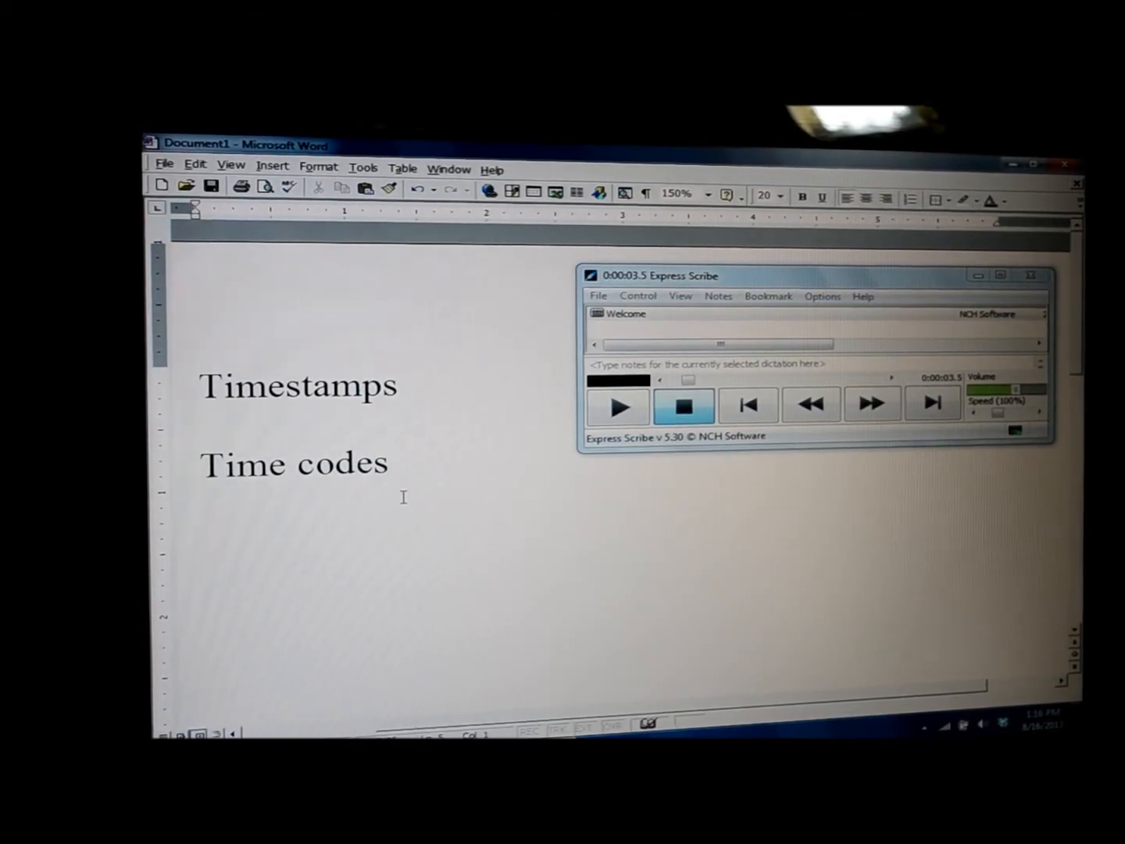
text(0:00:03.5)
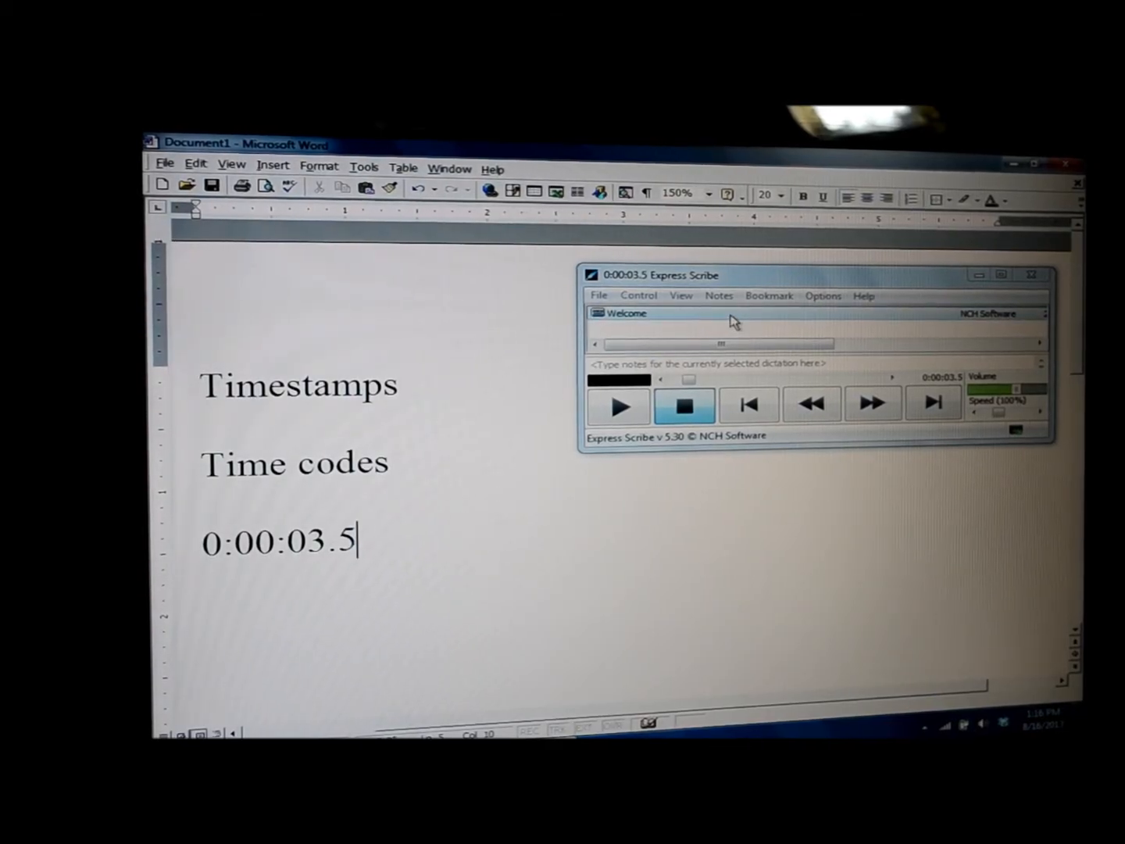
mouse_move(715, 322)
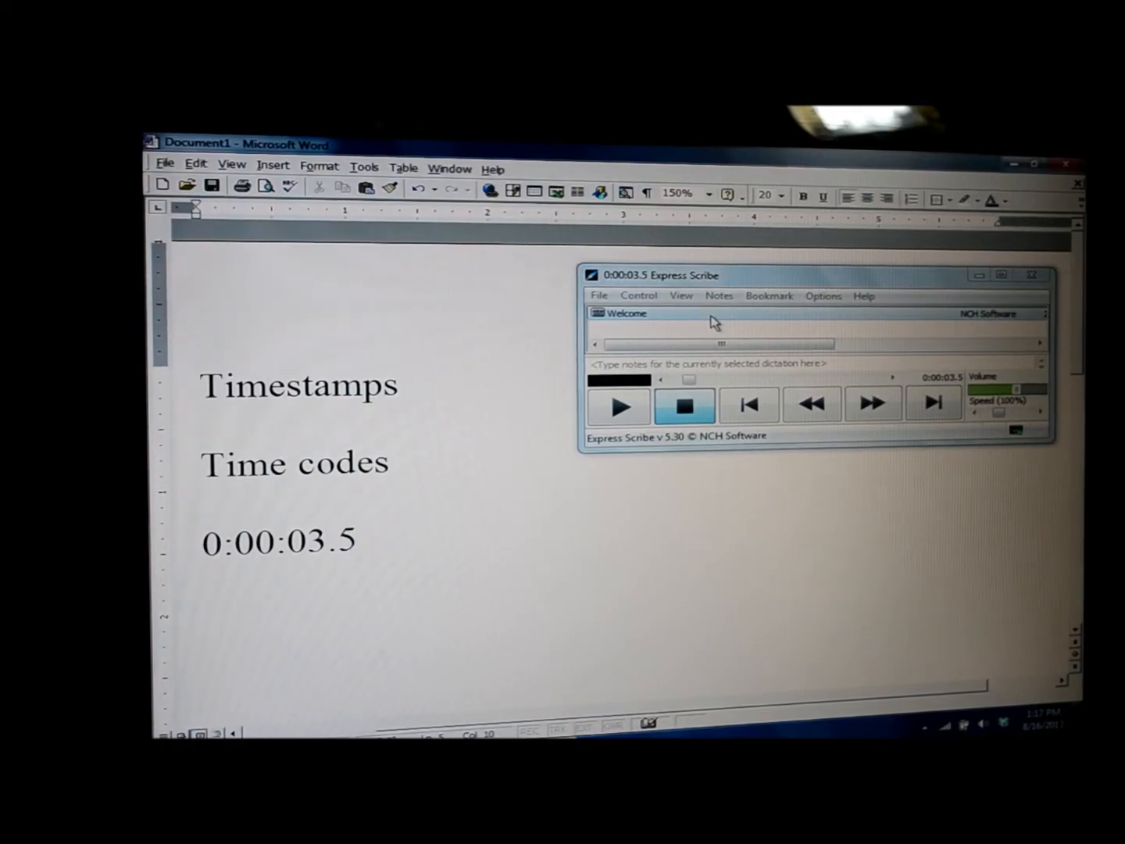
click(357, 539)
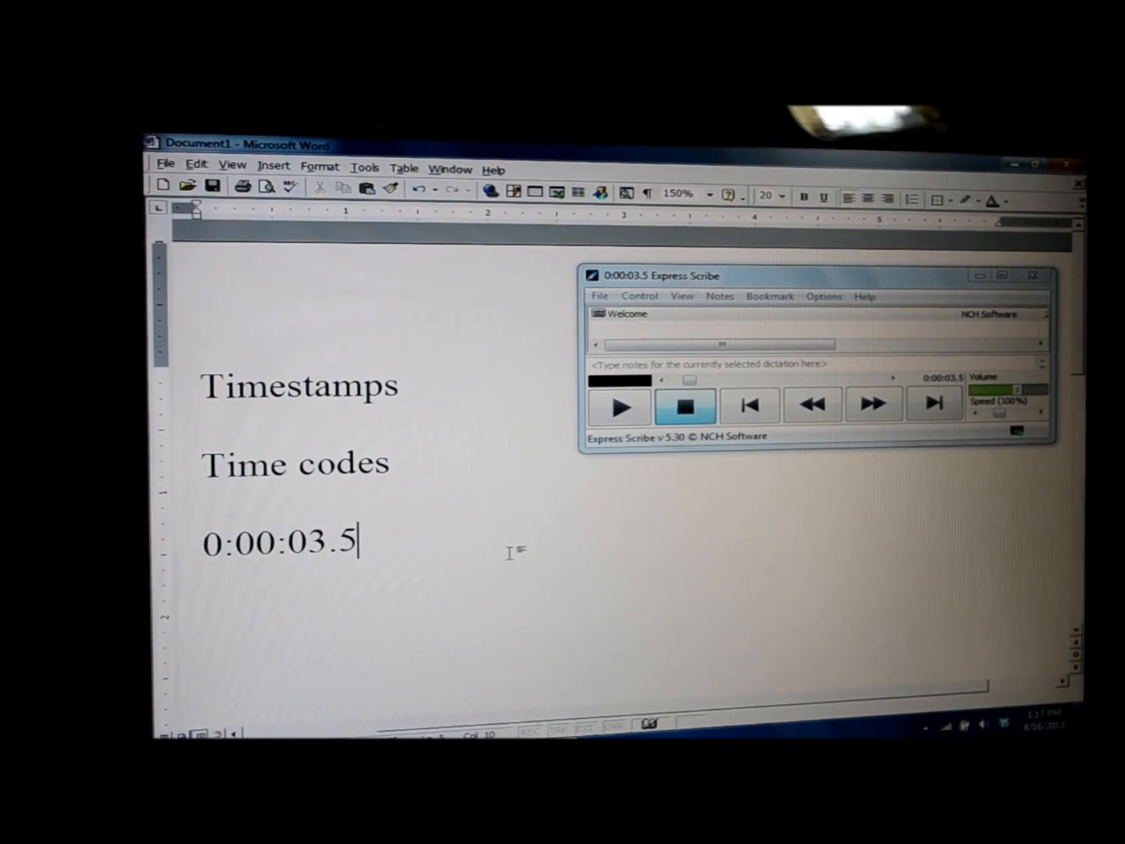
mouse_move(428, 578)
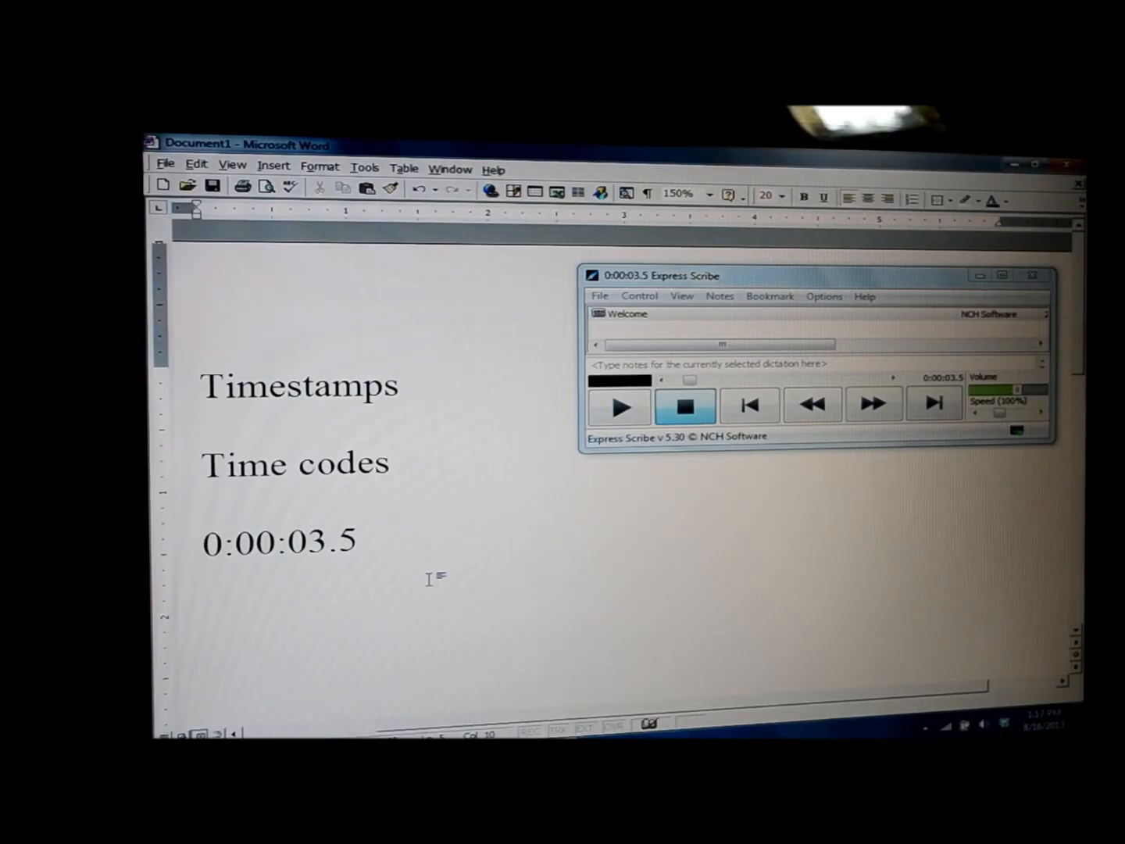
click(355, 542)
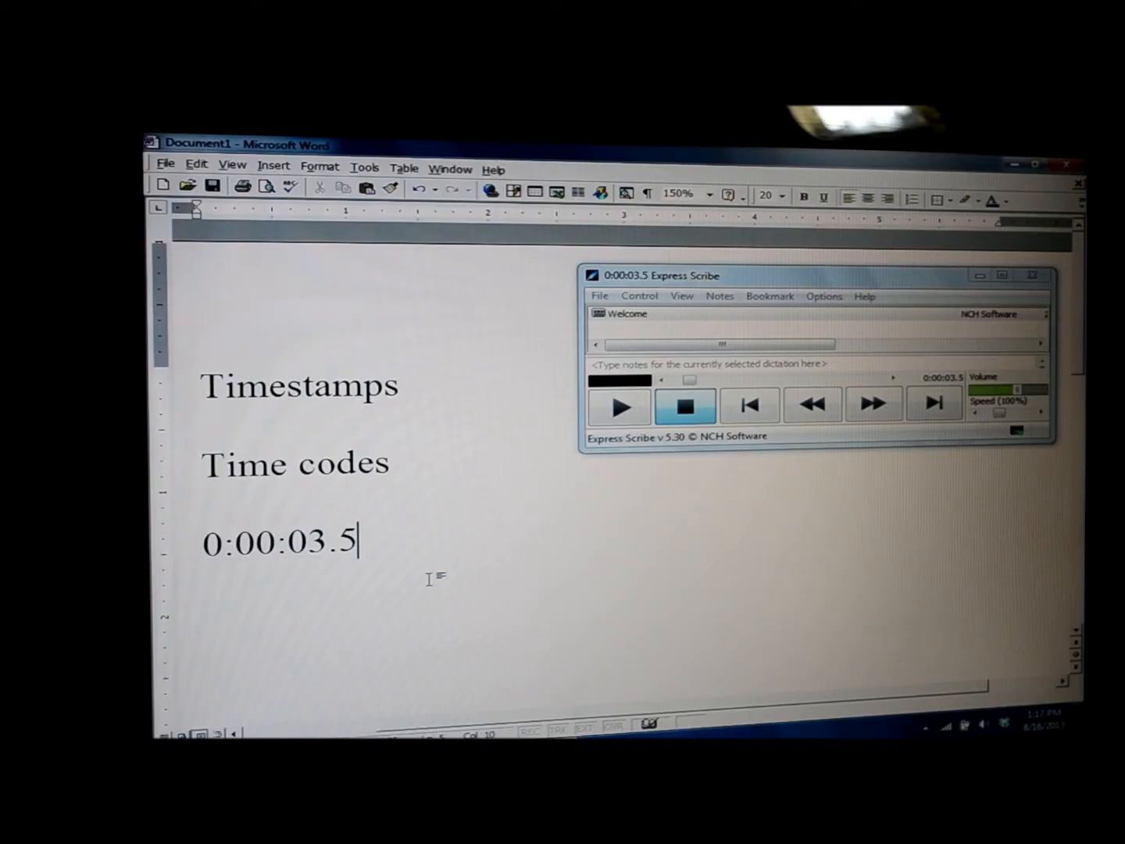
mouse_move(319, 574)
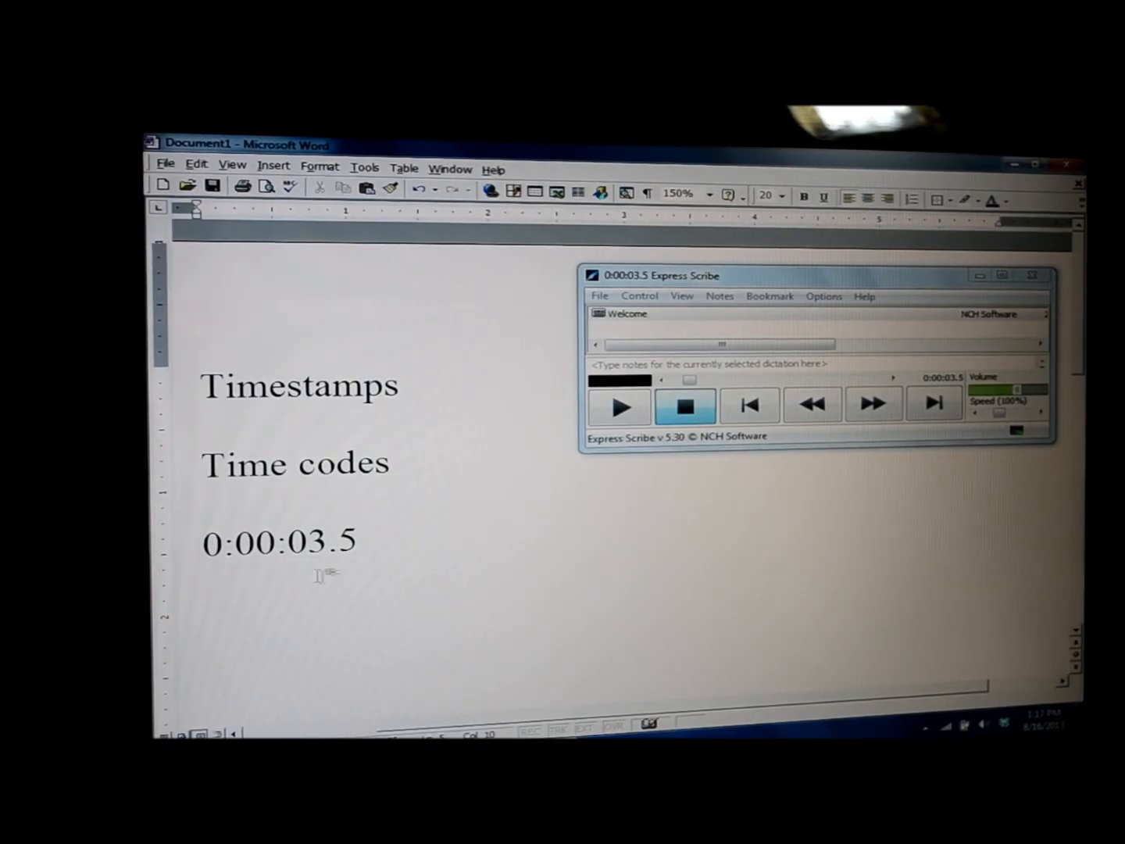
mouse_move(613, 503)
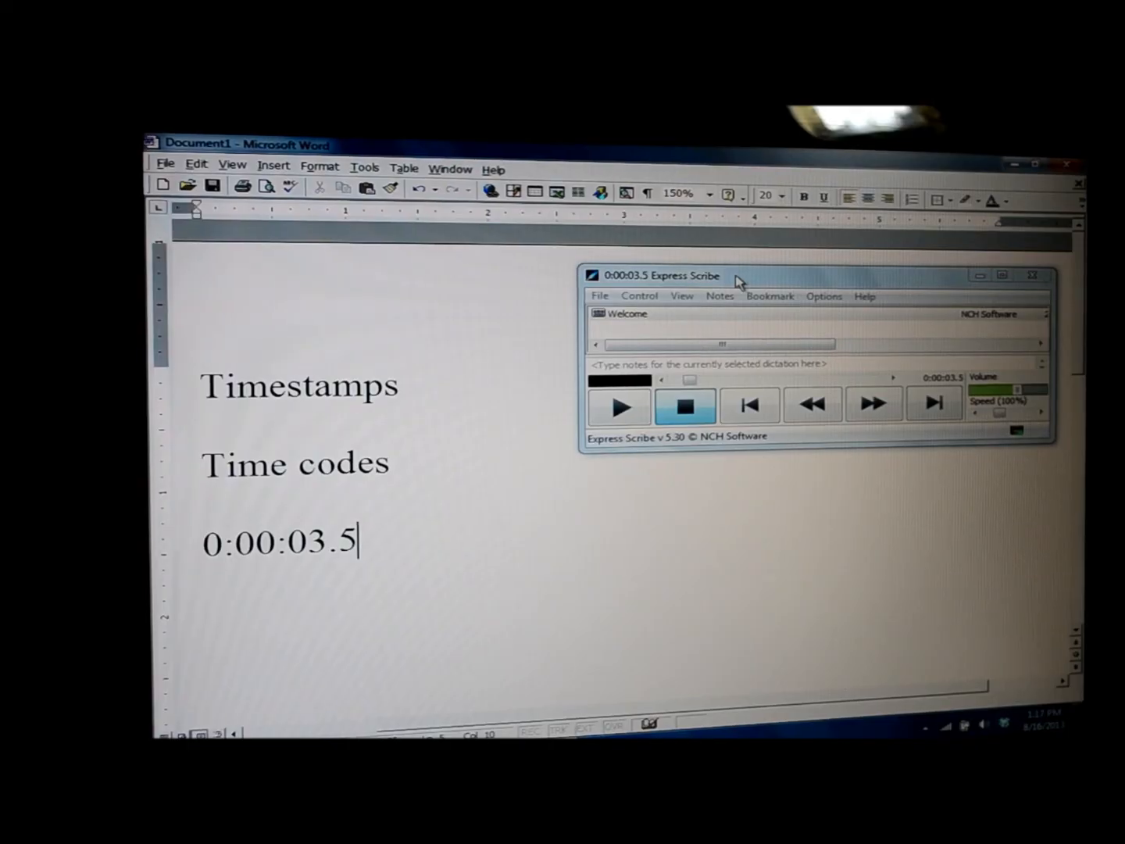
mouse_move(273, 582)
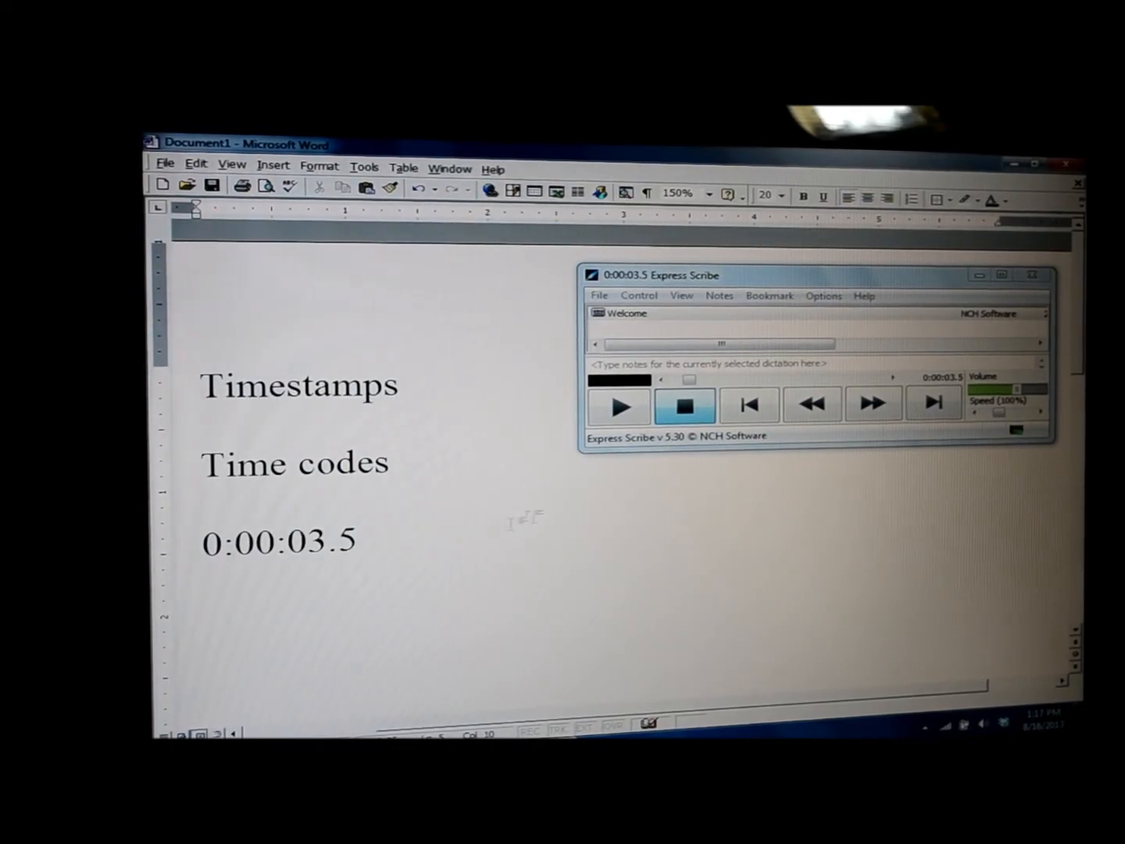
click(354, 541)
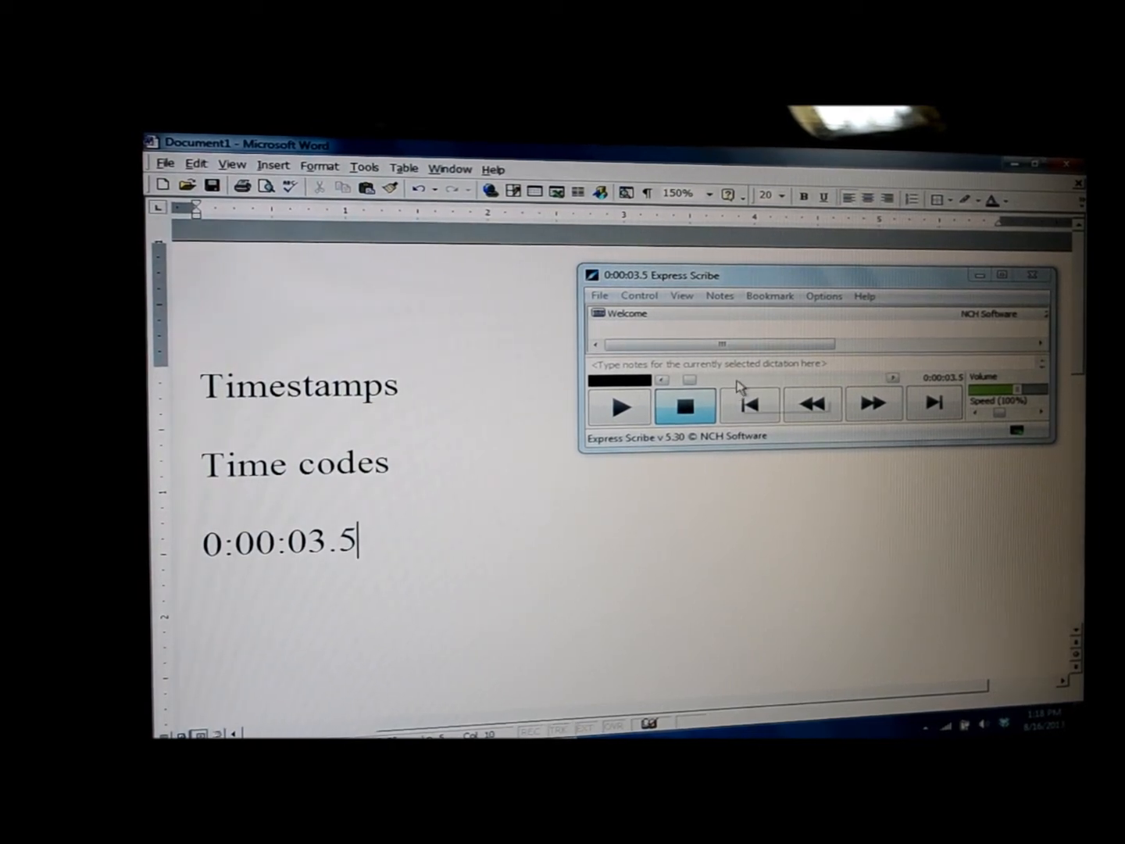
mouse_move(749, 403)
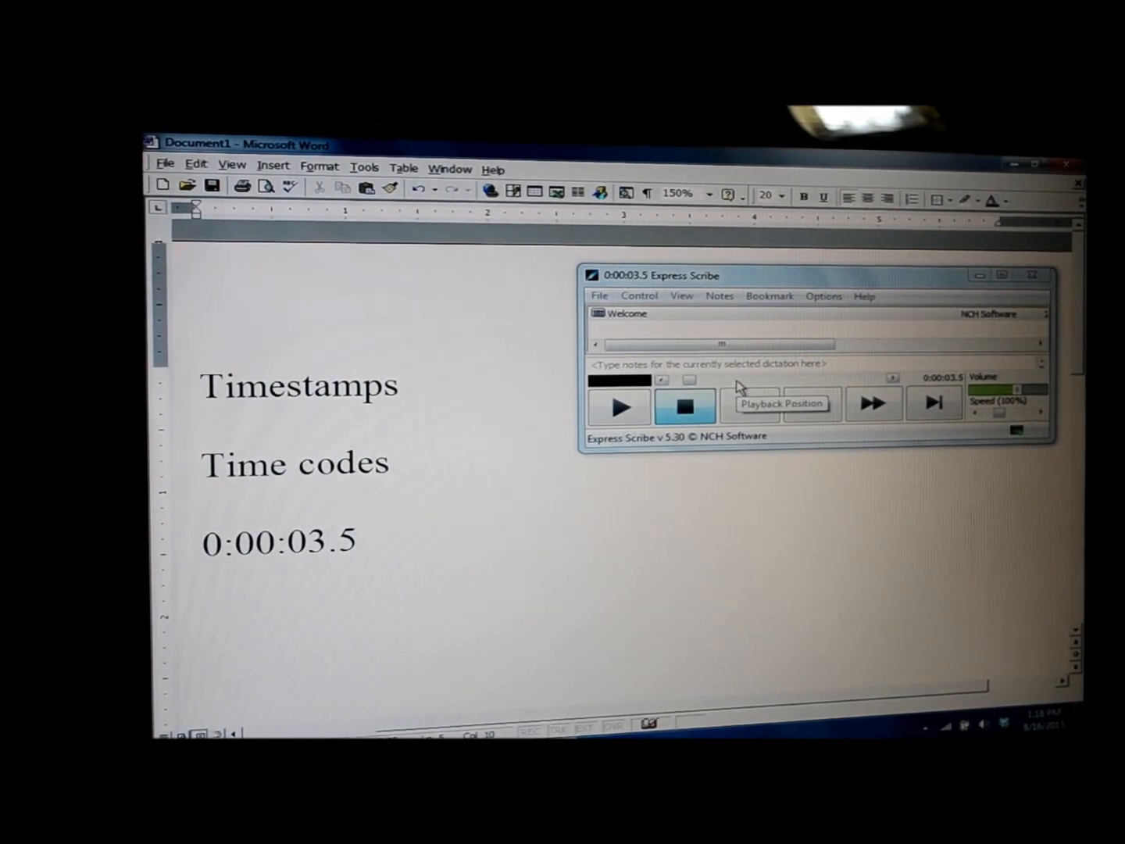
Step: Move playback to 0:00:23.5 and add that timestamp on a new line
click(356, 541)
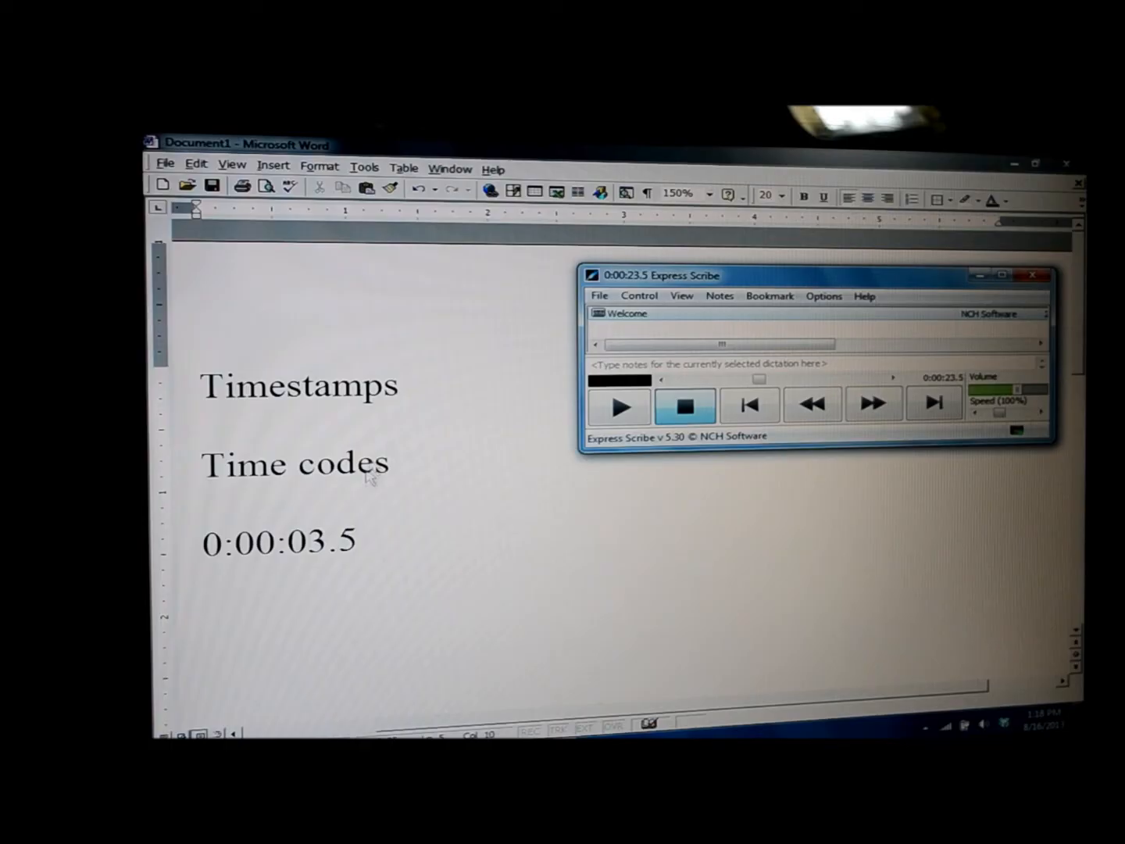
key(Return)
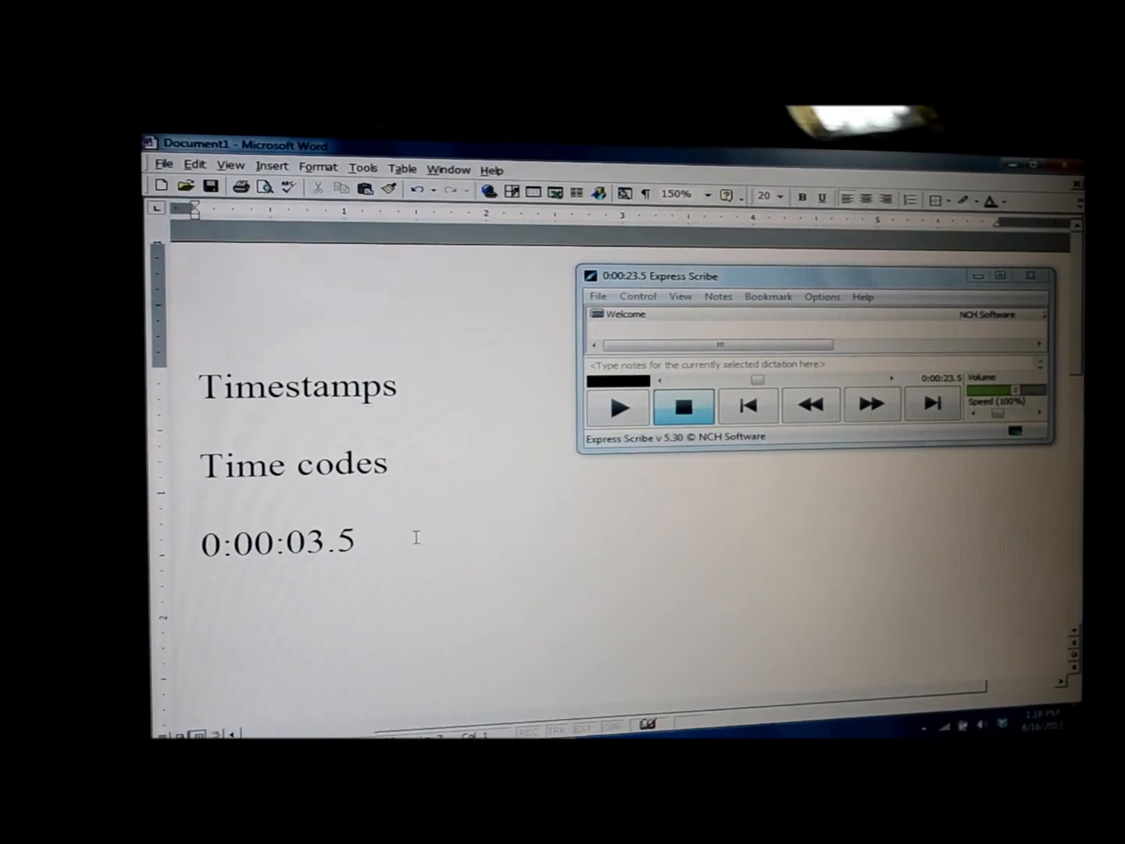
text(0:00:23.5)
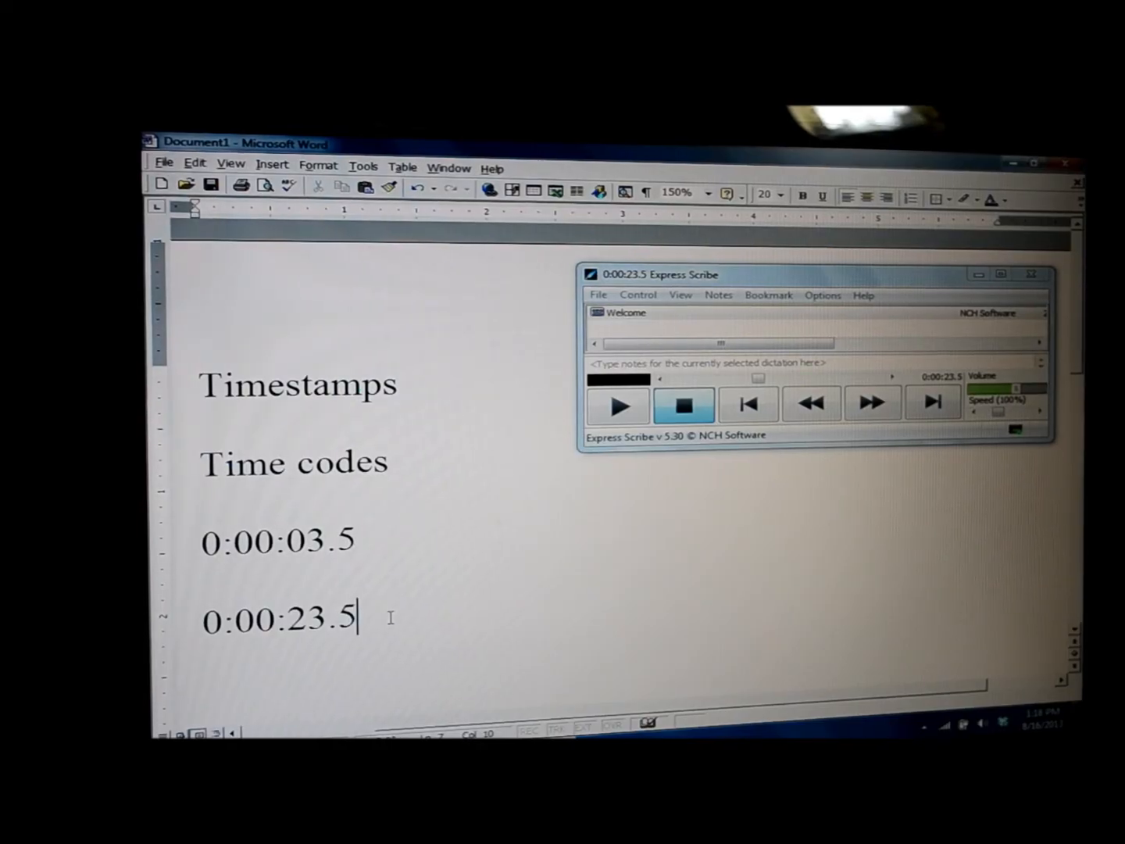
mouse_move(299, 652)
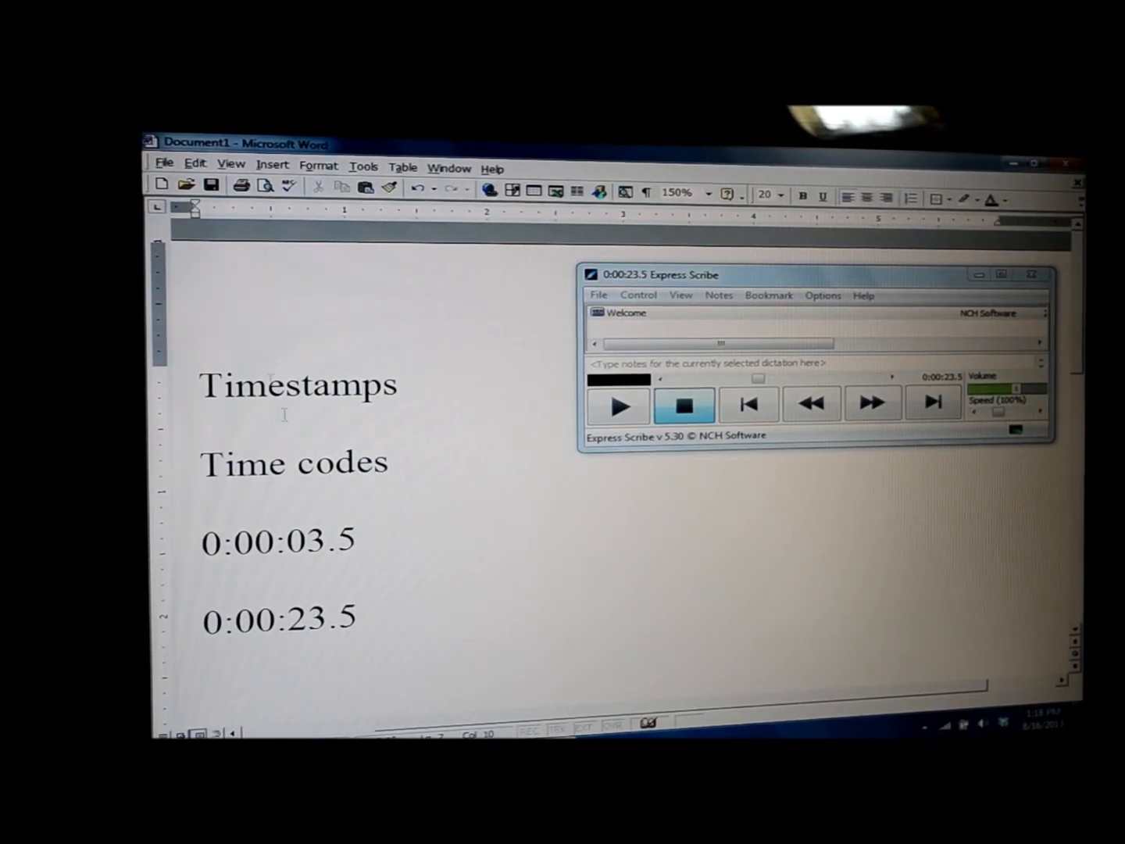
click(360, 617)
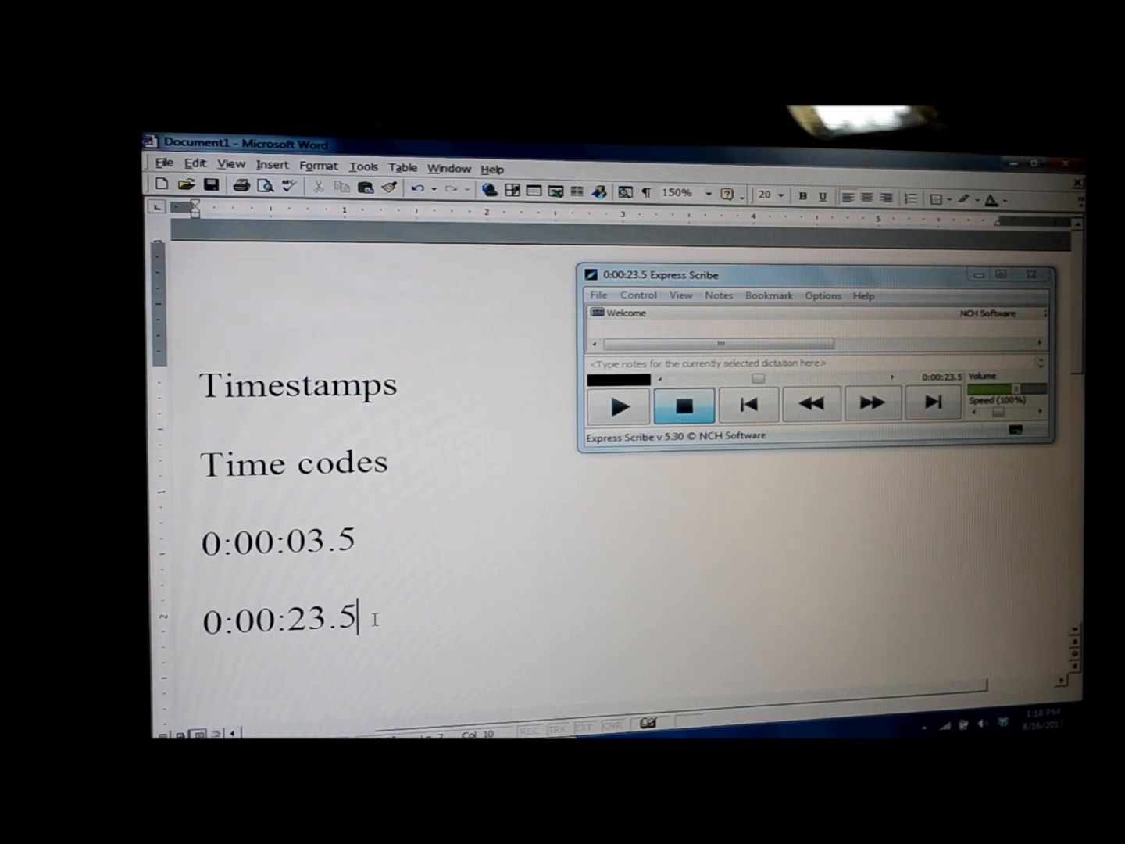
mouse_move(396, 621)
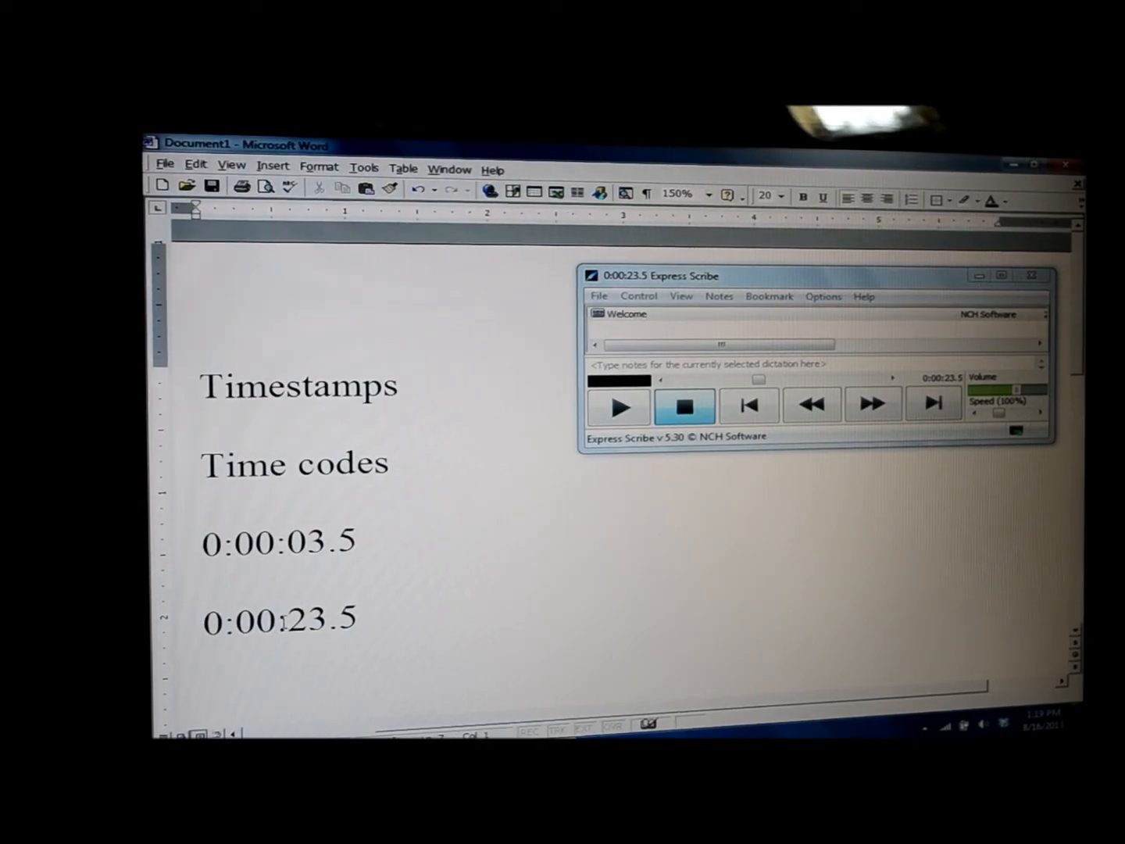
Step: Make the 0:00:23.5 line read 'XX 0:00:23.5 (indiscernible)'
click(206, 618)
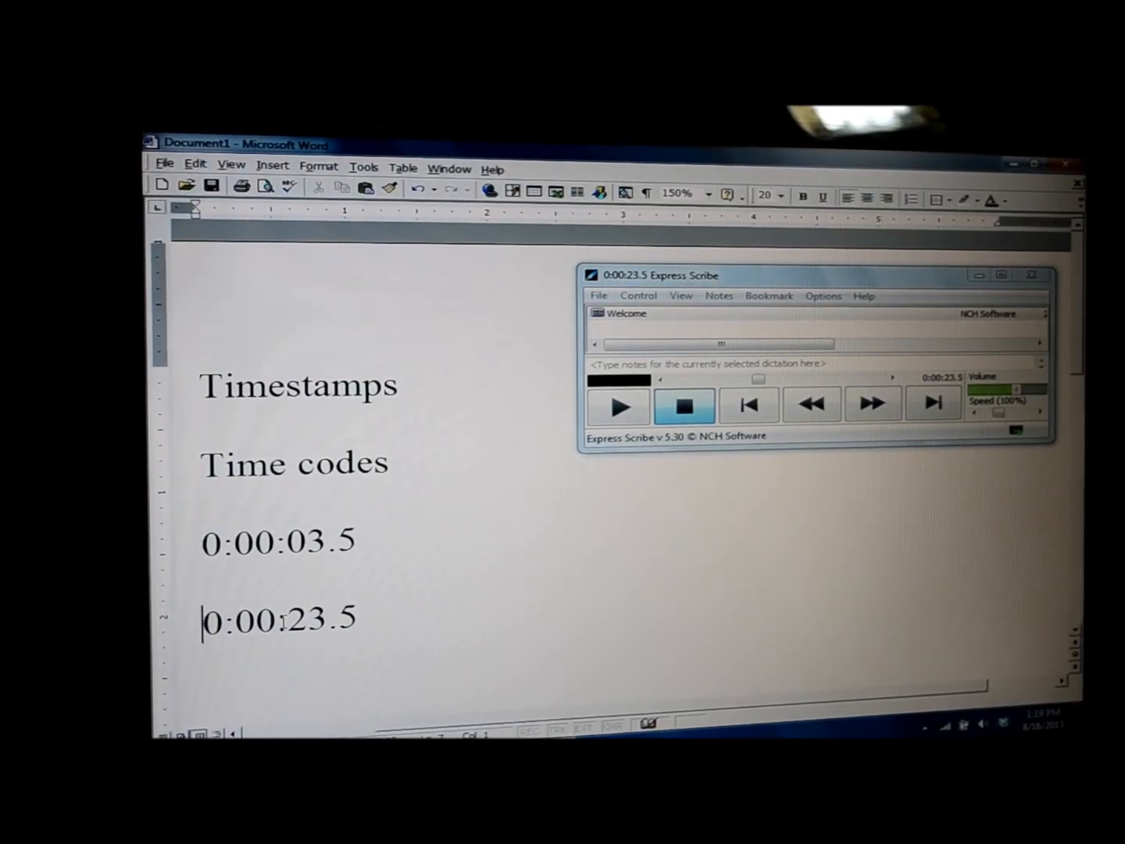
text(XX)
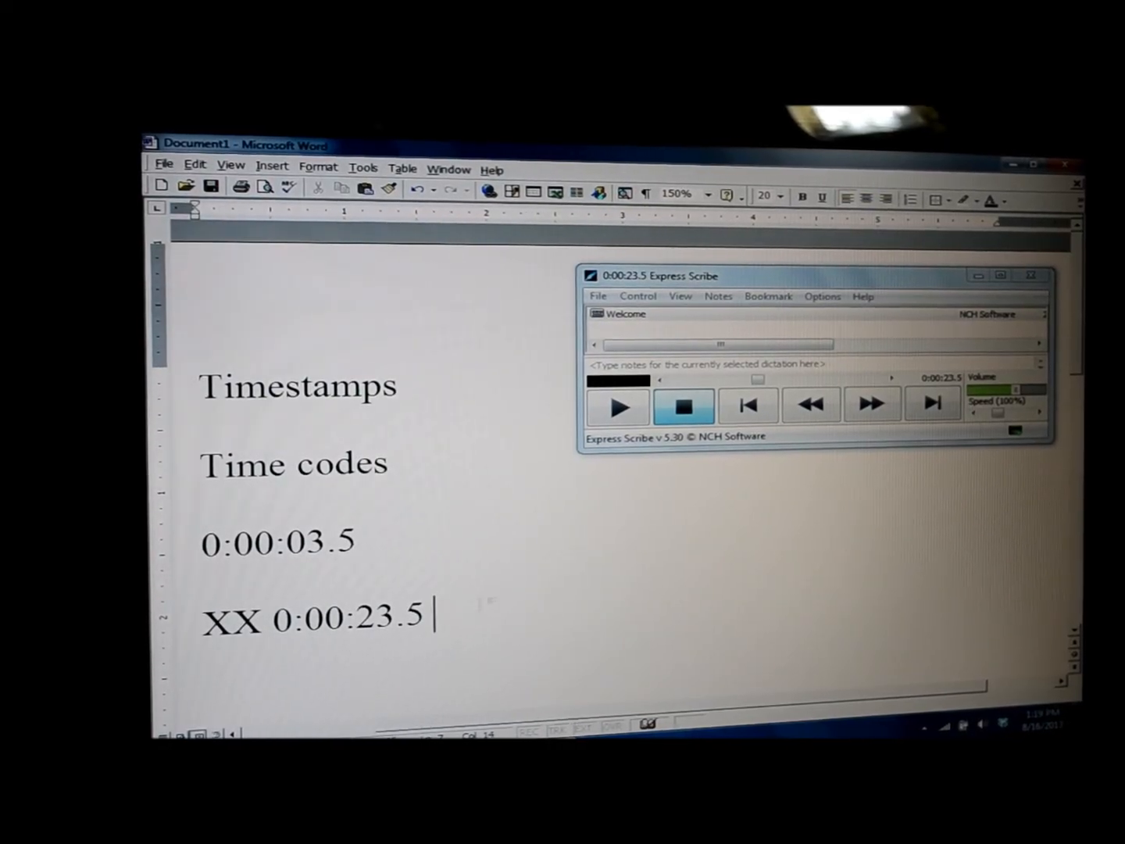
text((indisc)
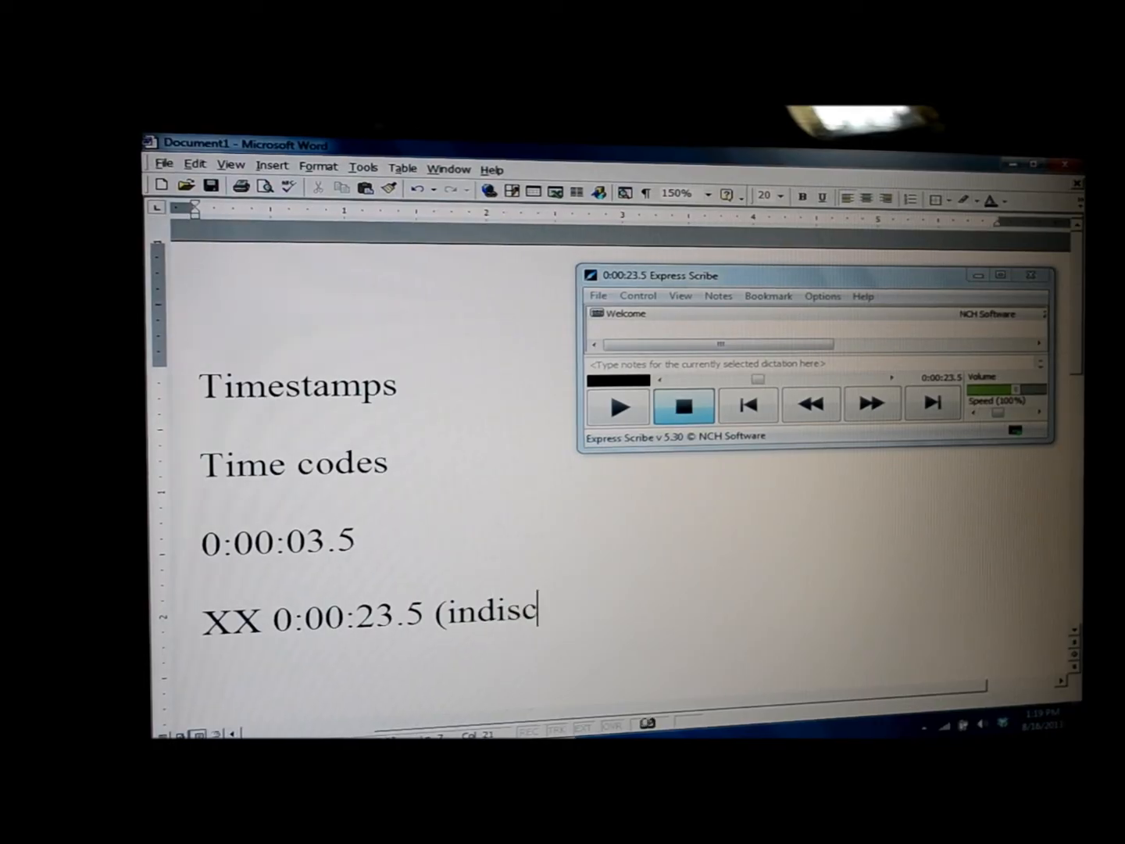
text(ernible))
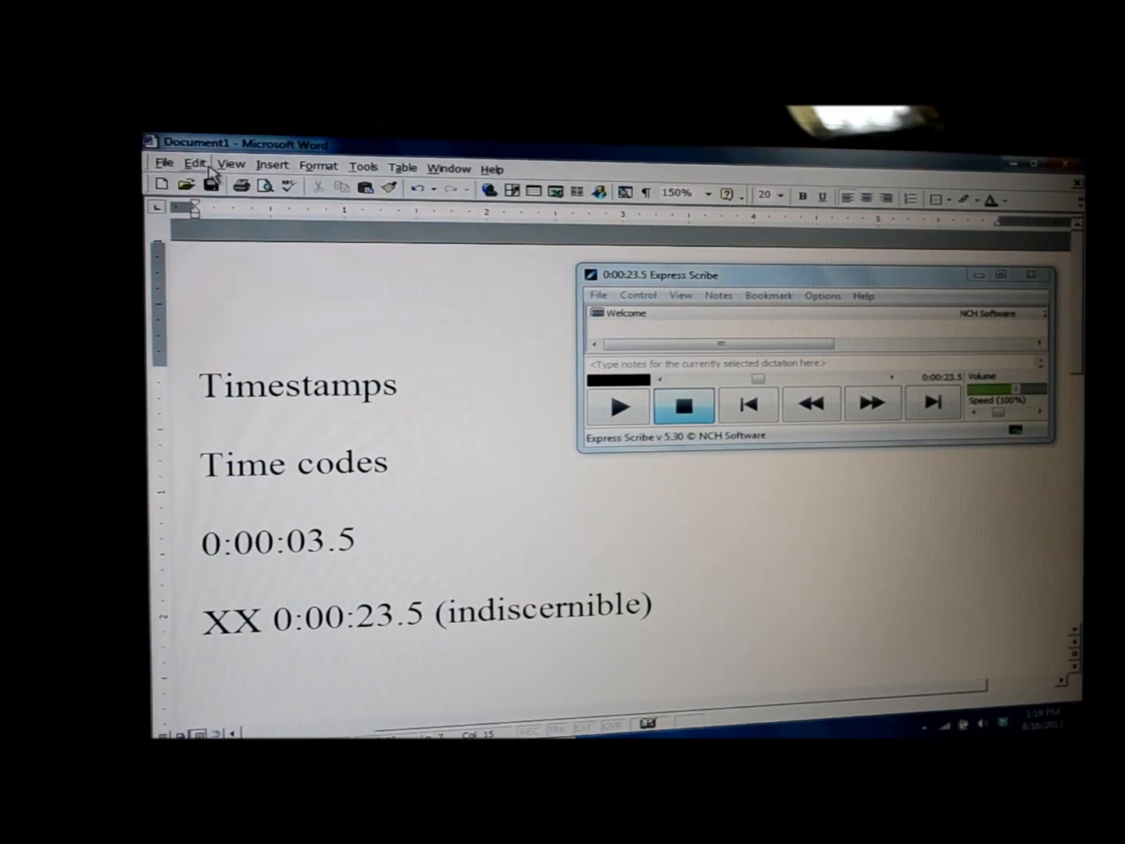
Step: Find the first 'XX' with Edit > Find, then cancel the search
click(195, 164)
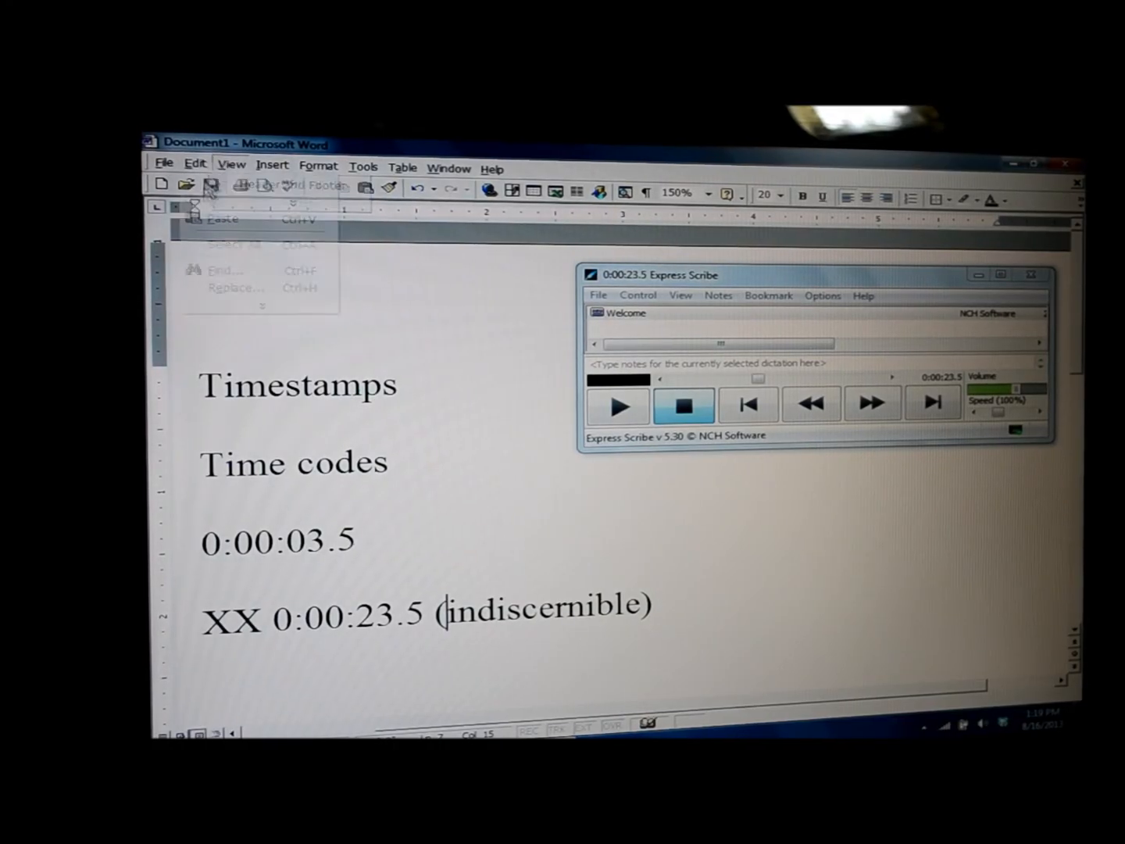
mouse_move(225, 269)
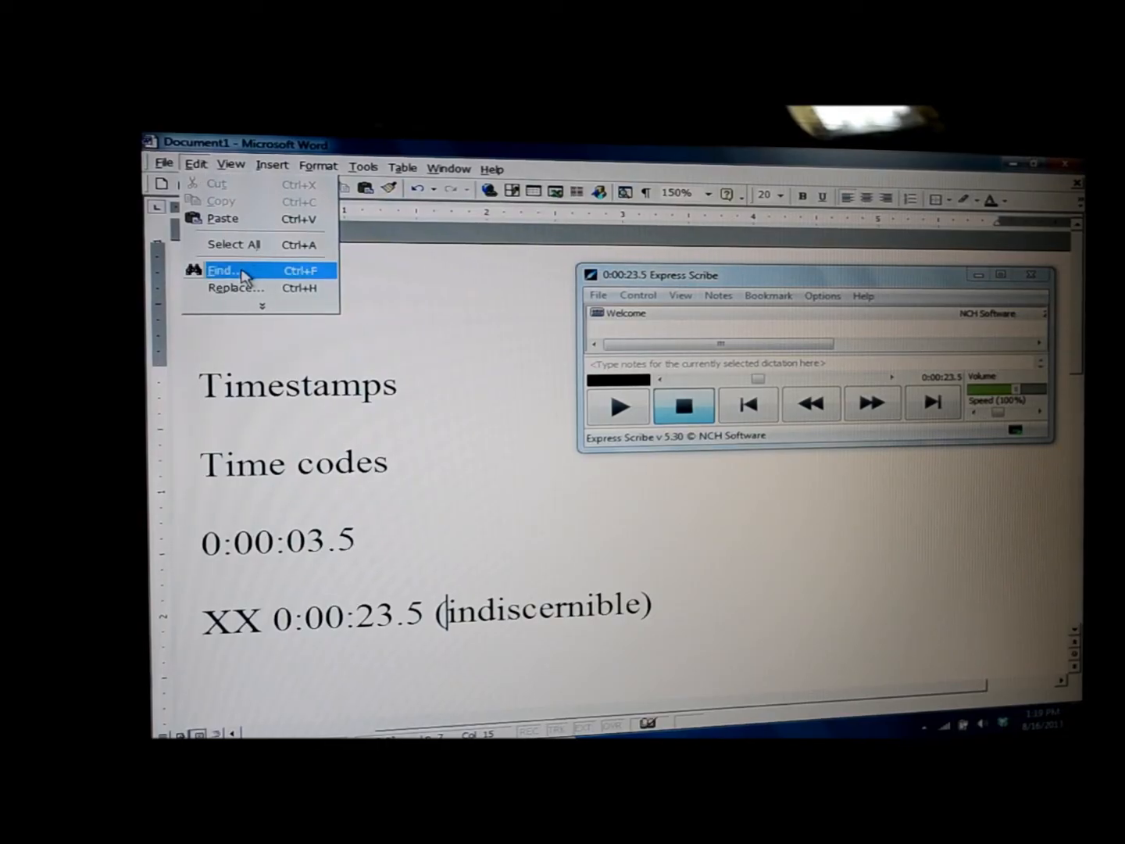
click(223, 271)
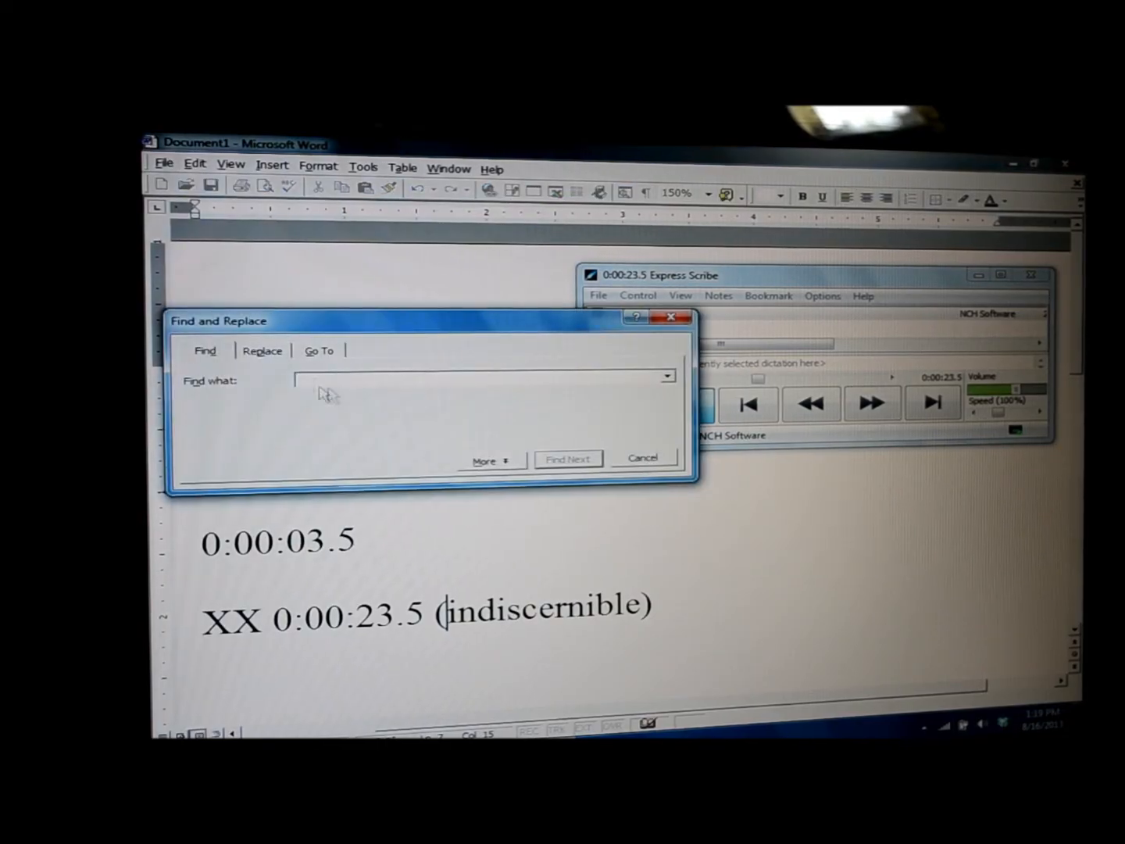
text(XX)
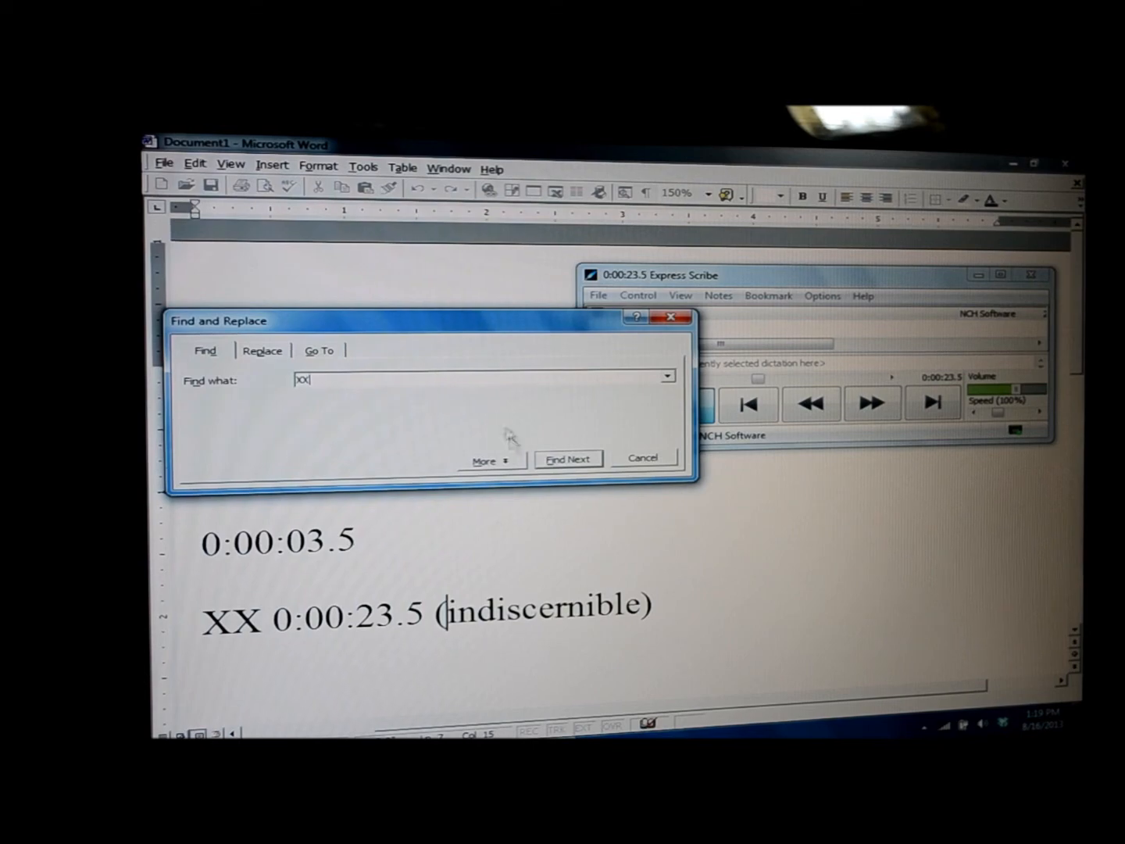
click(567, 458)
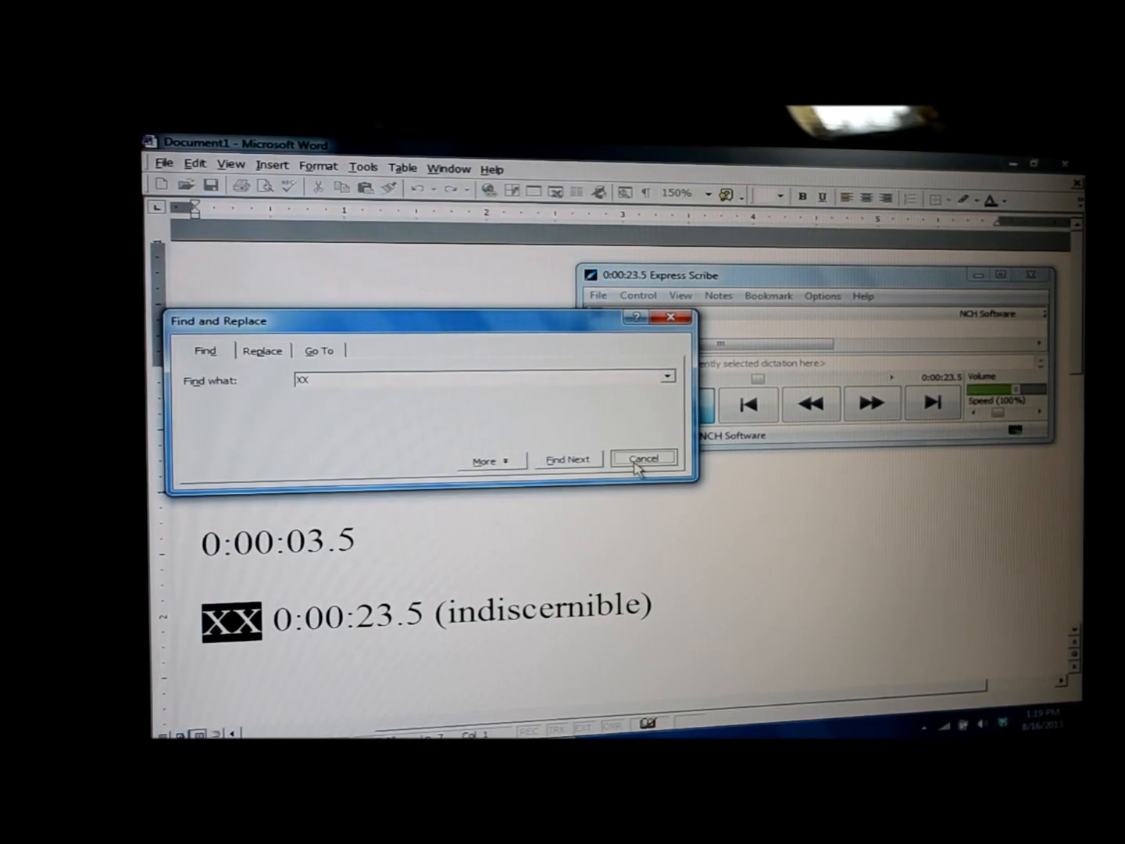
click(642, 458)
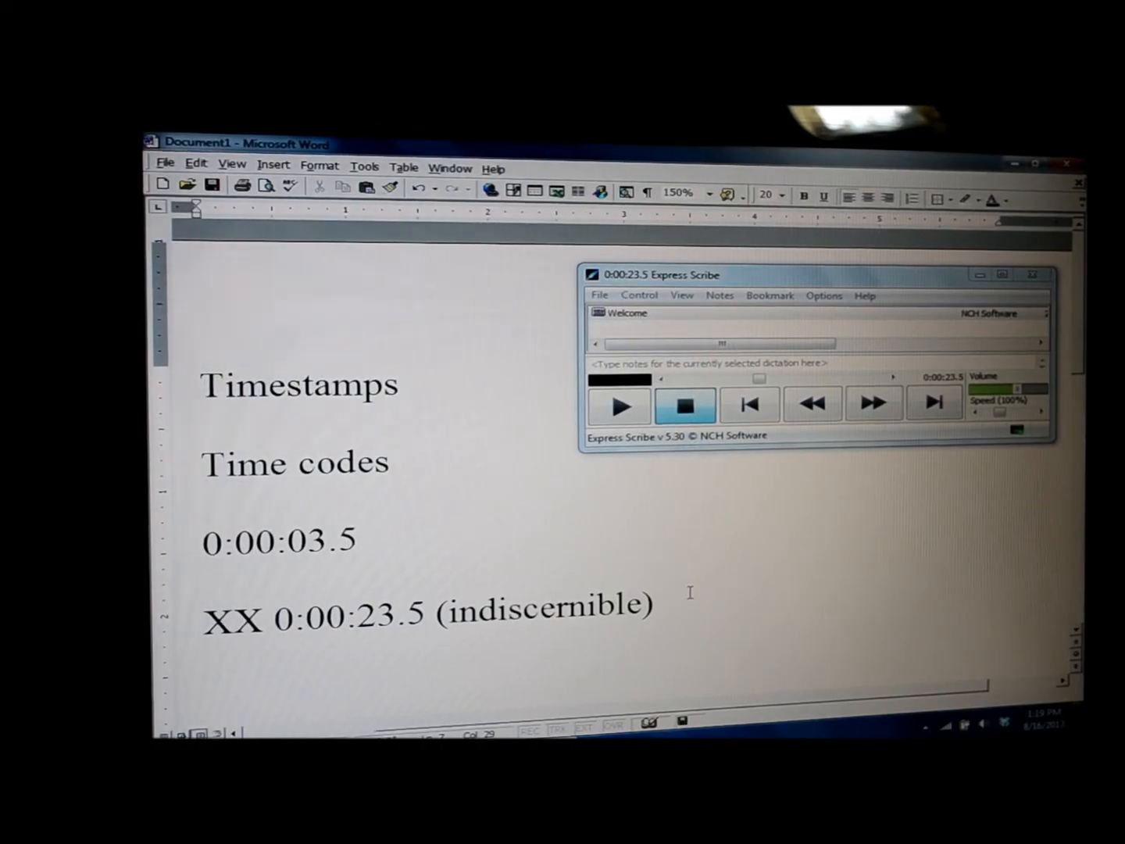